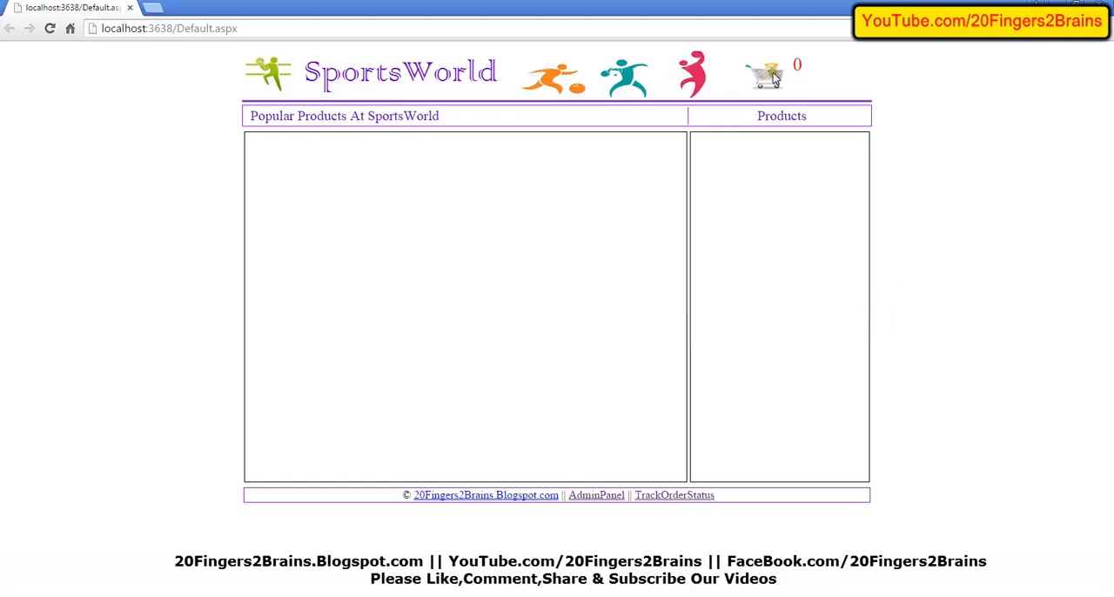
{"action": "mouse_move", "coordinate": [374, 192]}
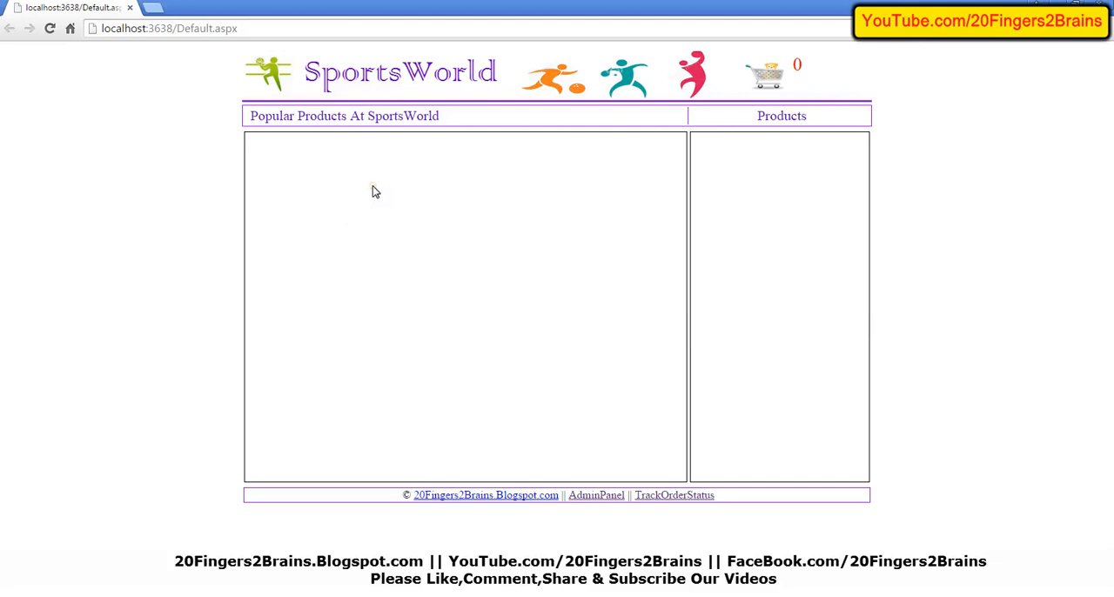
{"action": "mouse_move", "coordinate": [866, 235]}
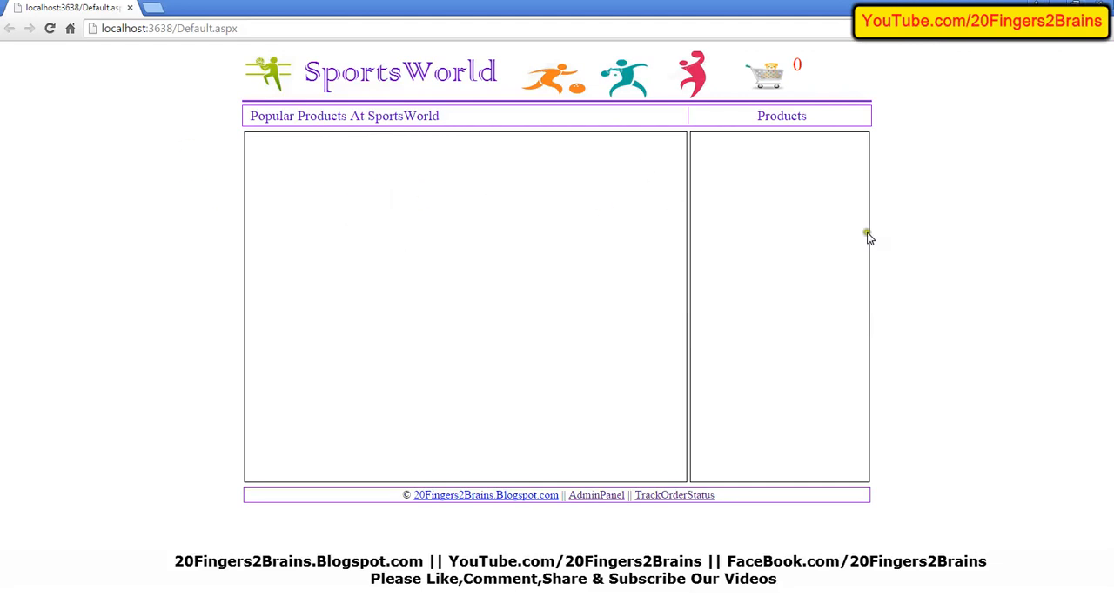
{"action": "mouse_move", "coordinate": [365, 313]}
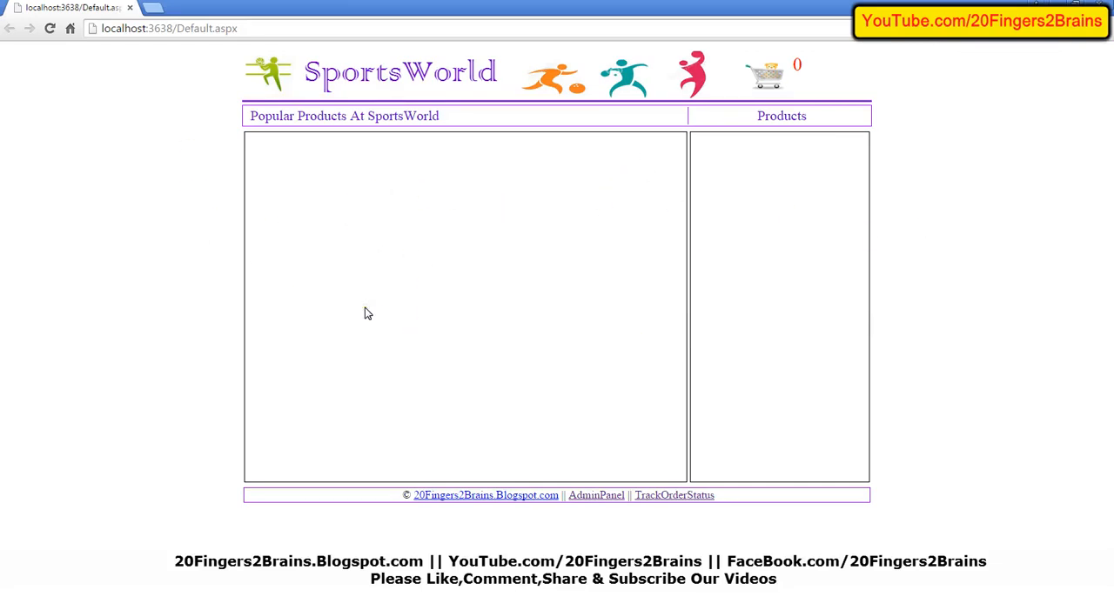
Log in to the AdminPanel and bring up the AddCategory form.
{"action": "left_click", "coordinate": [595, 494]}
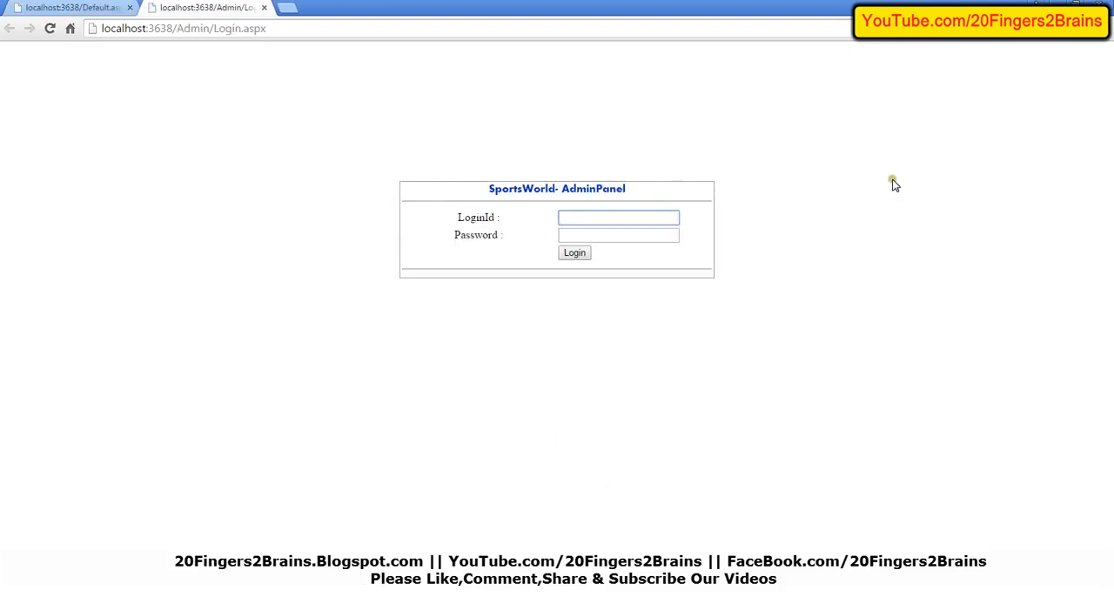
{"action": "left_click", "coordinate": [574, 252]}
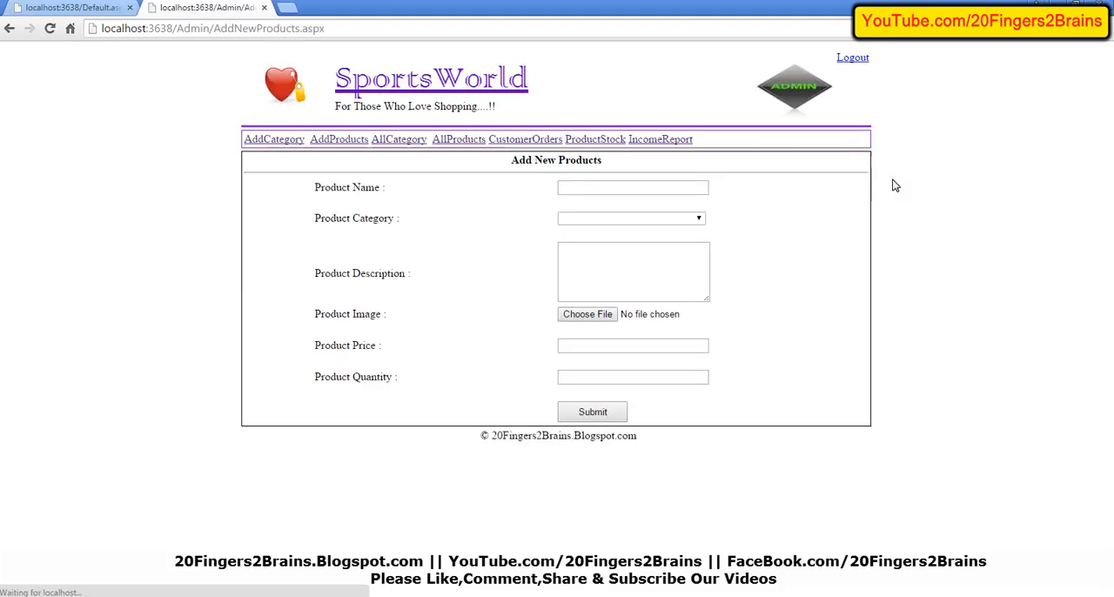
{"action": "left_click", "coordinate": [275, 140]}
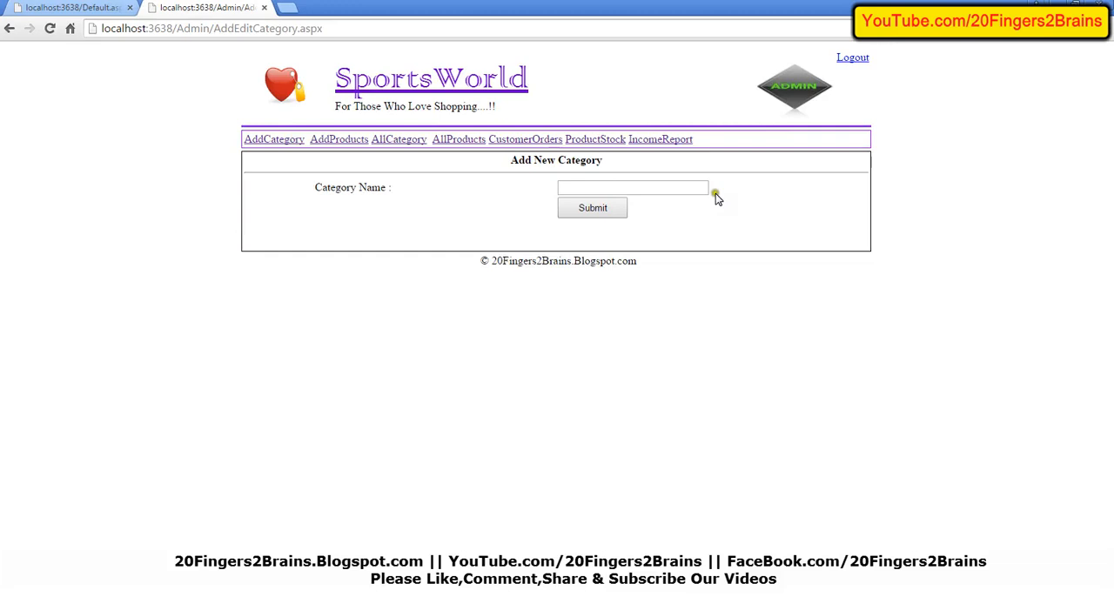
Add the three categories Cricket, Football and Tennis.
{"action": "type", "text": "Cricket"}
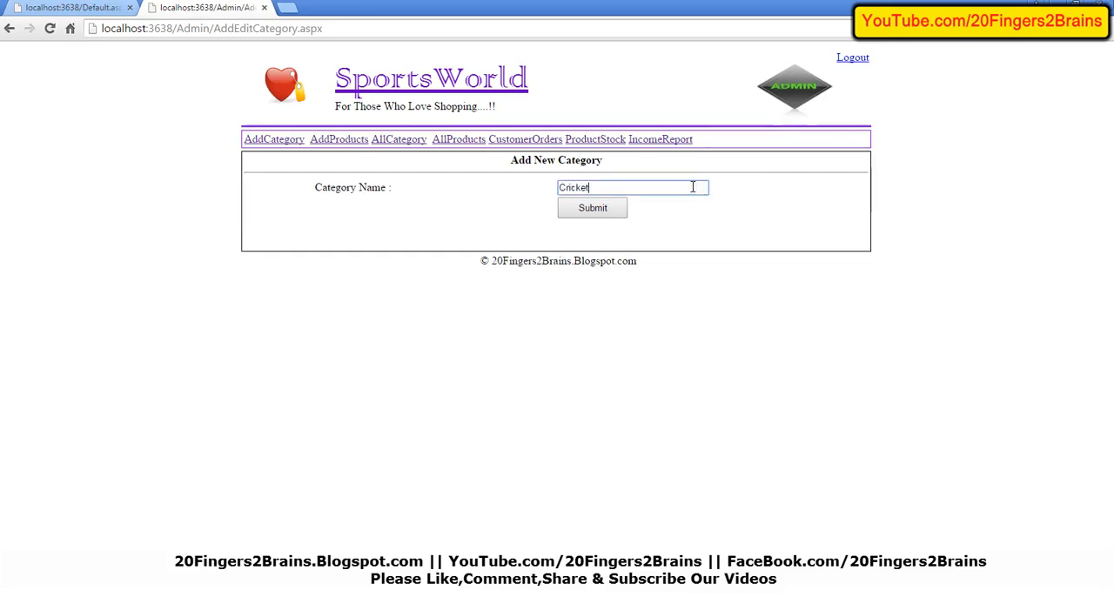
{"action": "left_click", "coordinate": [338, 139]}
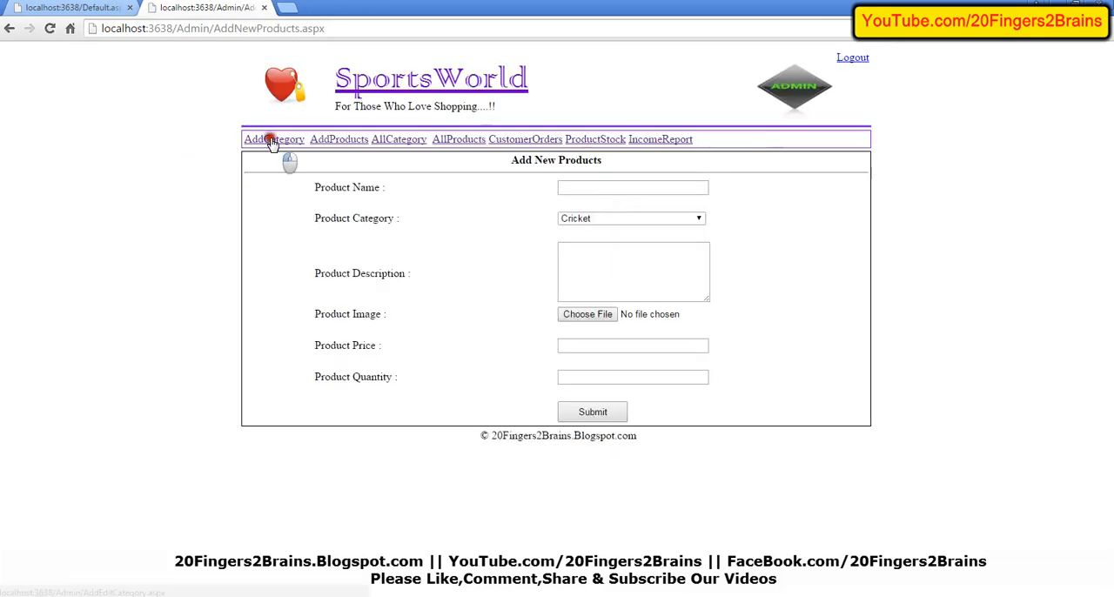
{"action": "type", "text": "Fo"}
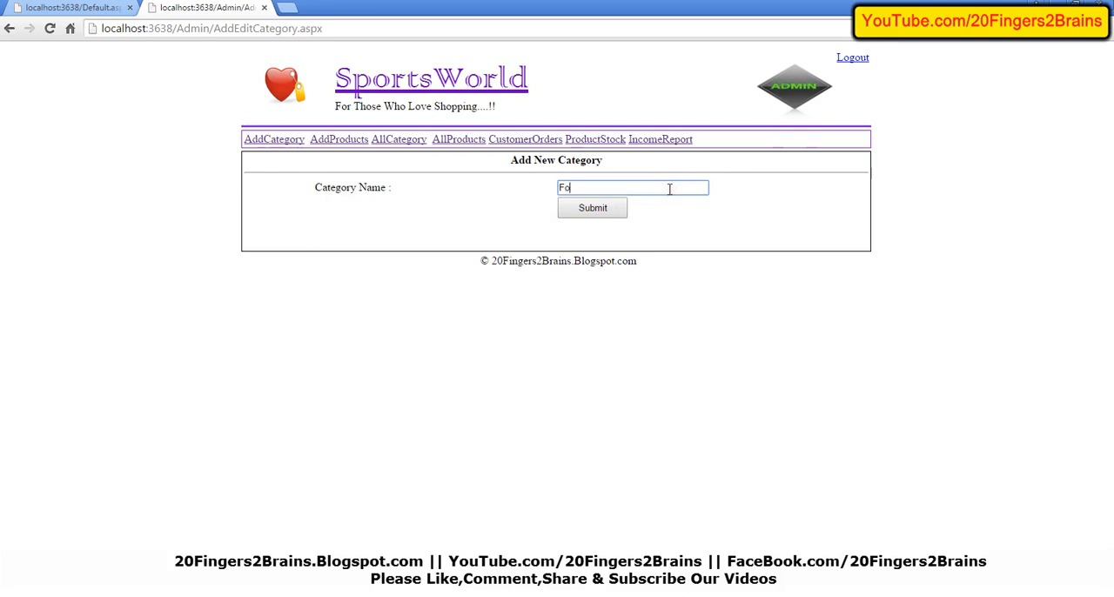
{"action": "type", "text": "otball"}
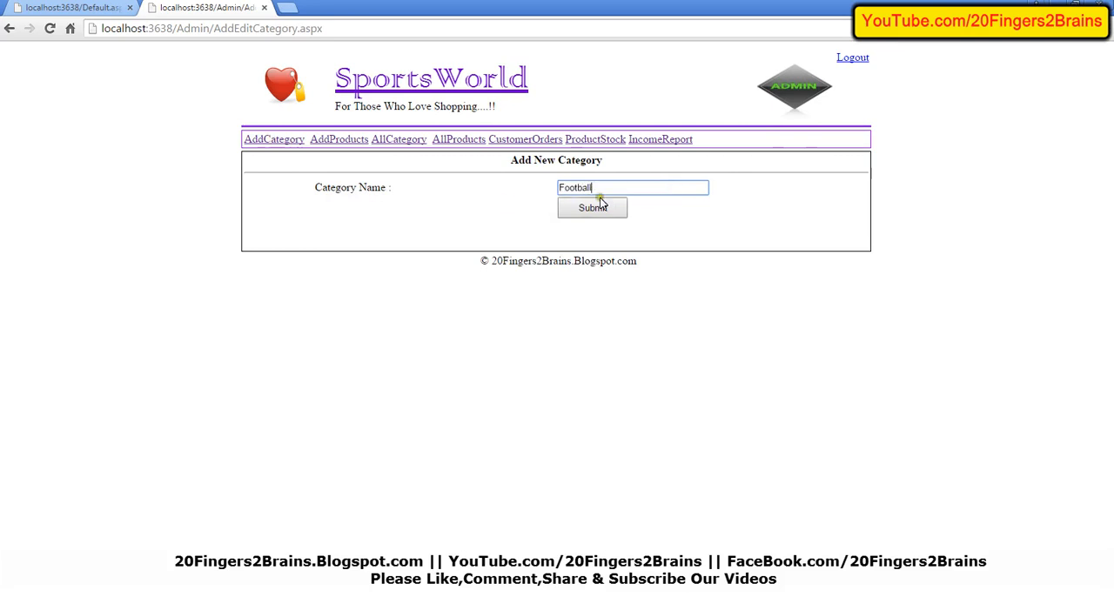
{"action": "left_click", "coordinate": [592, 207]}
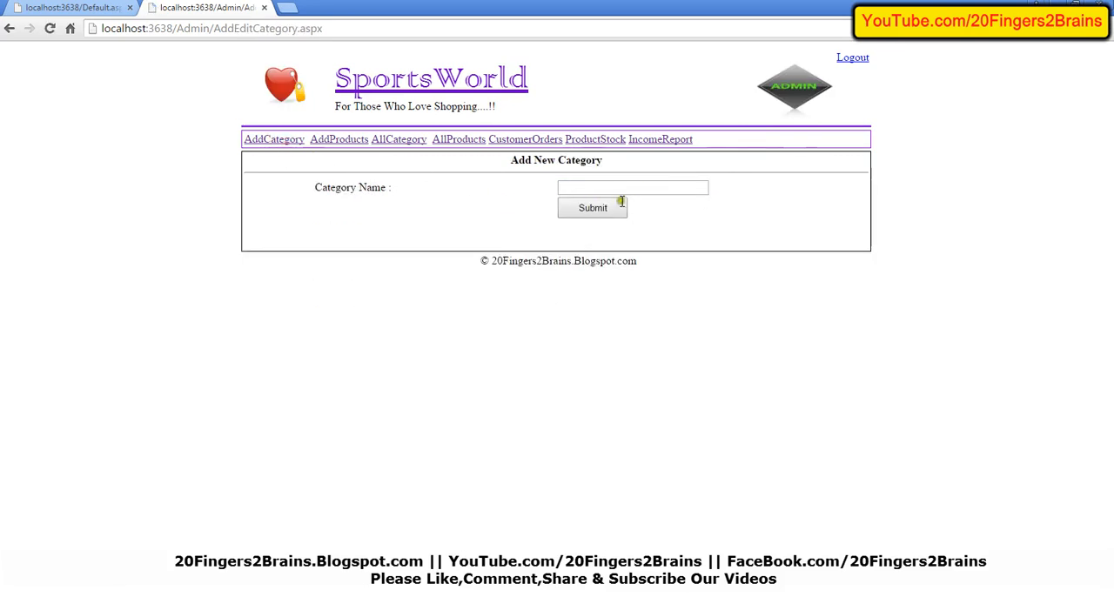
{"action": "type", "text": "Tennis"}
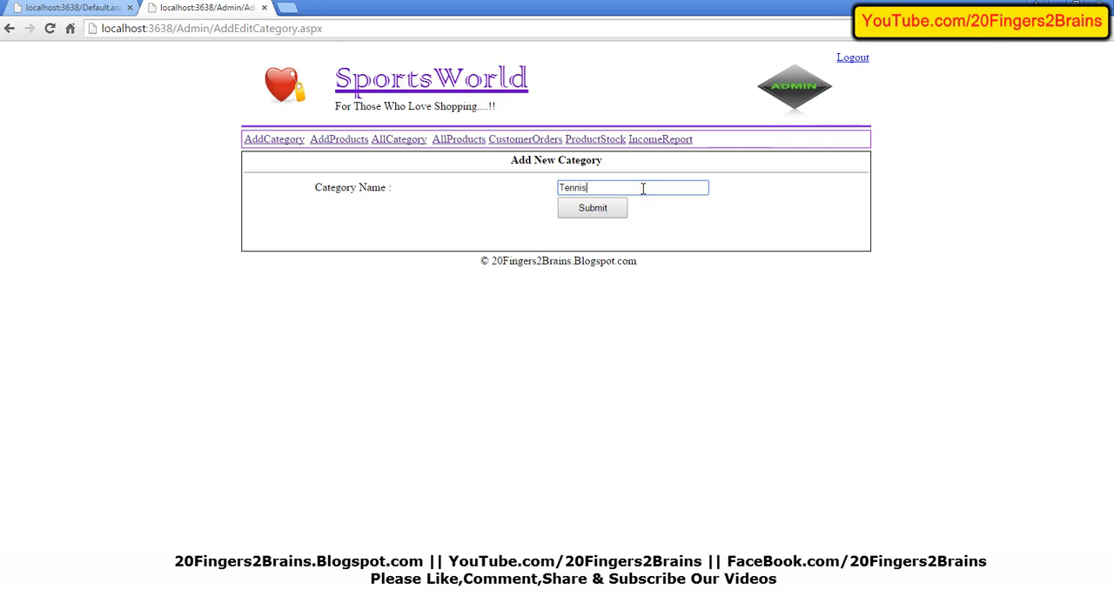
{"action": "left_click", "coordinate": [338, 139]}
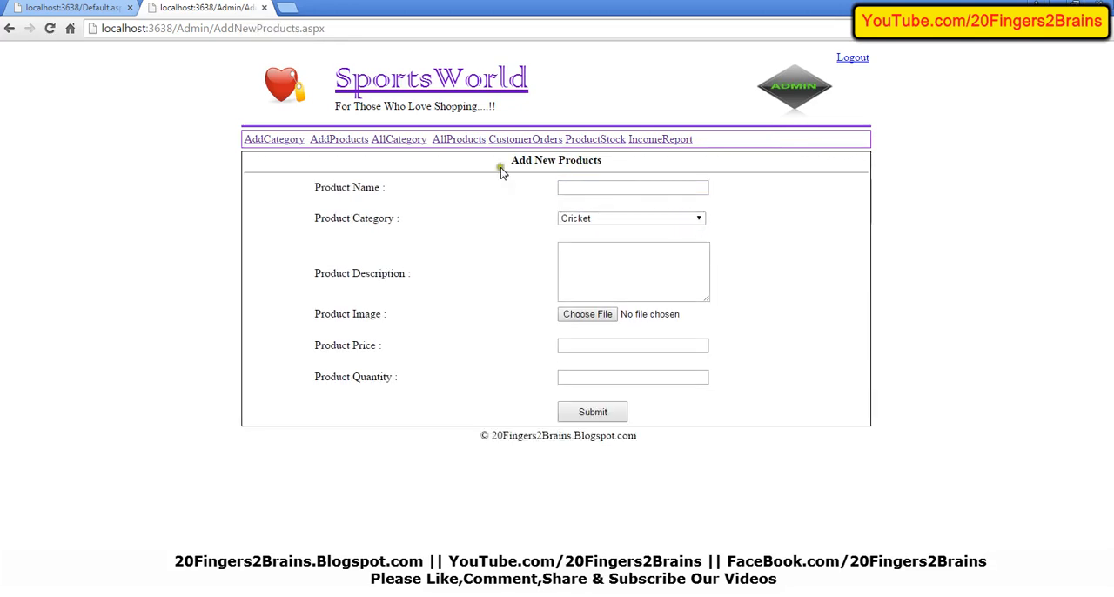
Check that the Default.aspx storefront lists Cricket, Football and Tennis, then return to admin.
{"action": "left_click", "coordinate": [69, 7]}
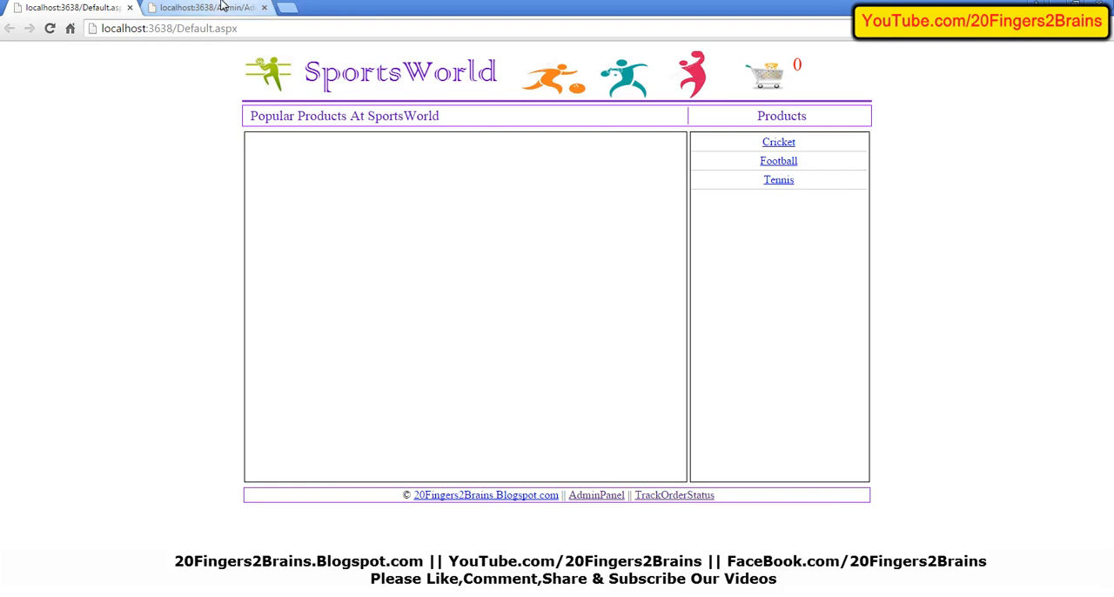
{"action": "left_click", "coordinate": [206, 7]}
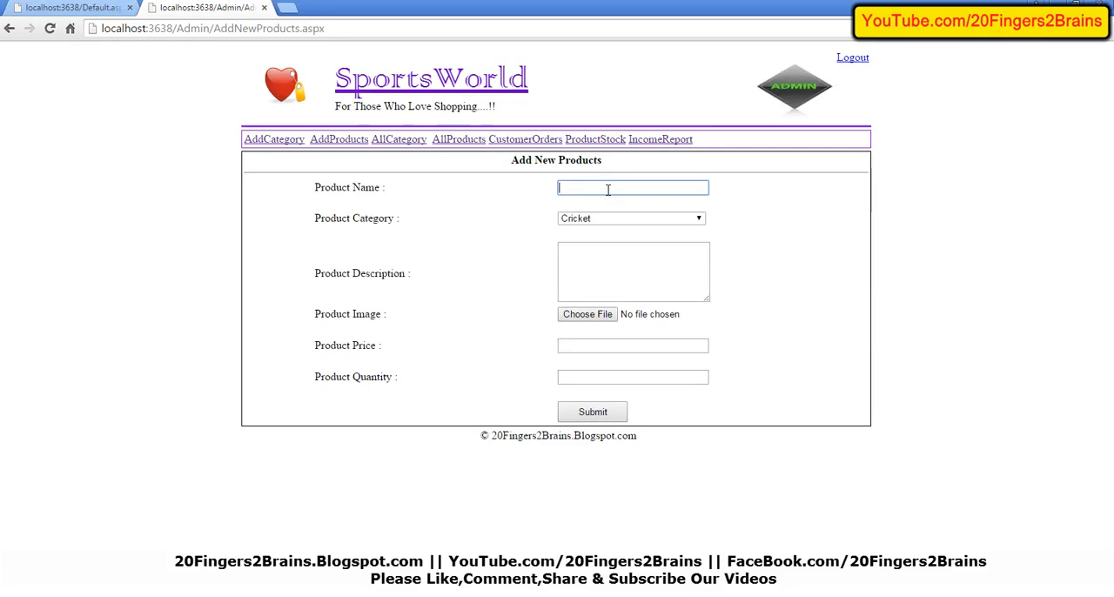
Save Cricket Bat under Cricket with description, bat1.jpg, price 900 and quantity 30, and confirm it on the storefront.
{"action": "type", "text": "Cricket Bat"}
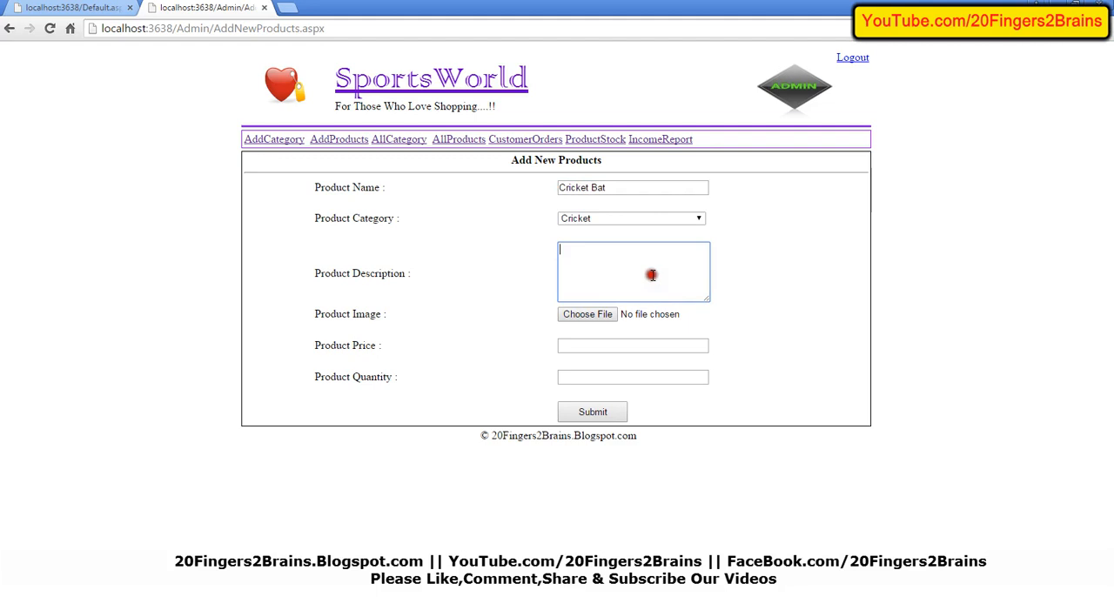
{"action": "left_click", "coordinate": [634, 271]}
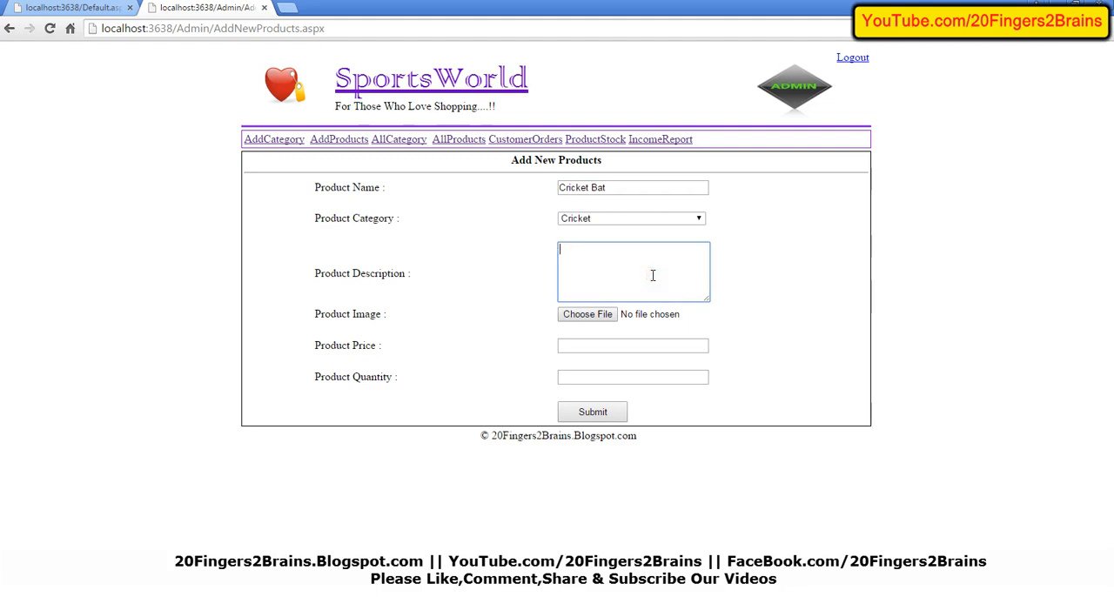
{"action": "type", "text": "nice stroke bat"}
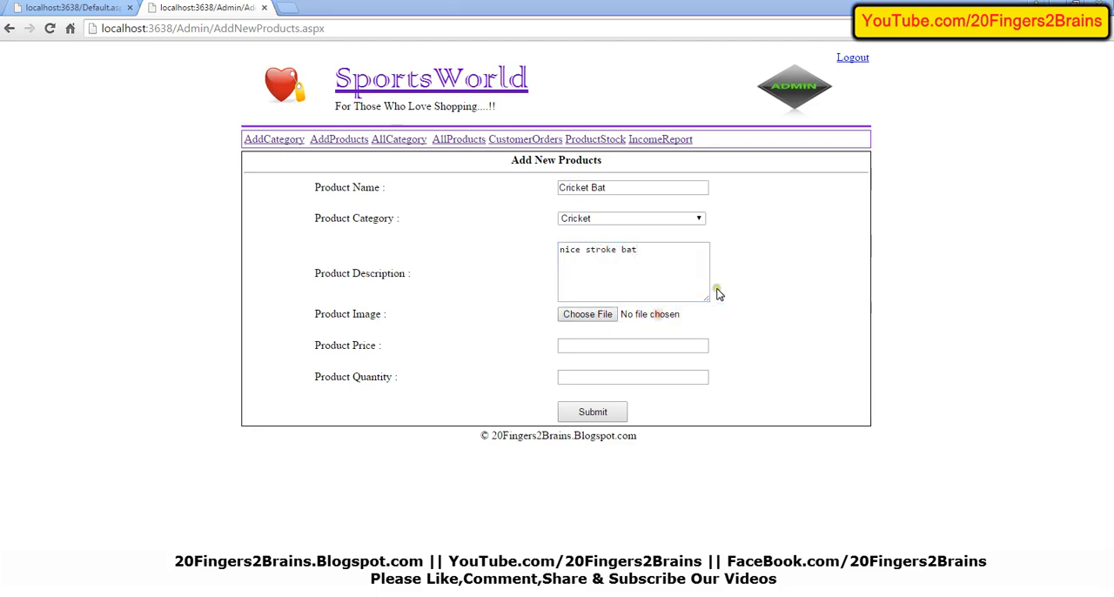
{"action": "left_click", "coordinate": [587, 313]}
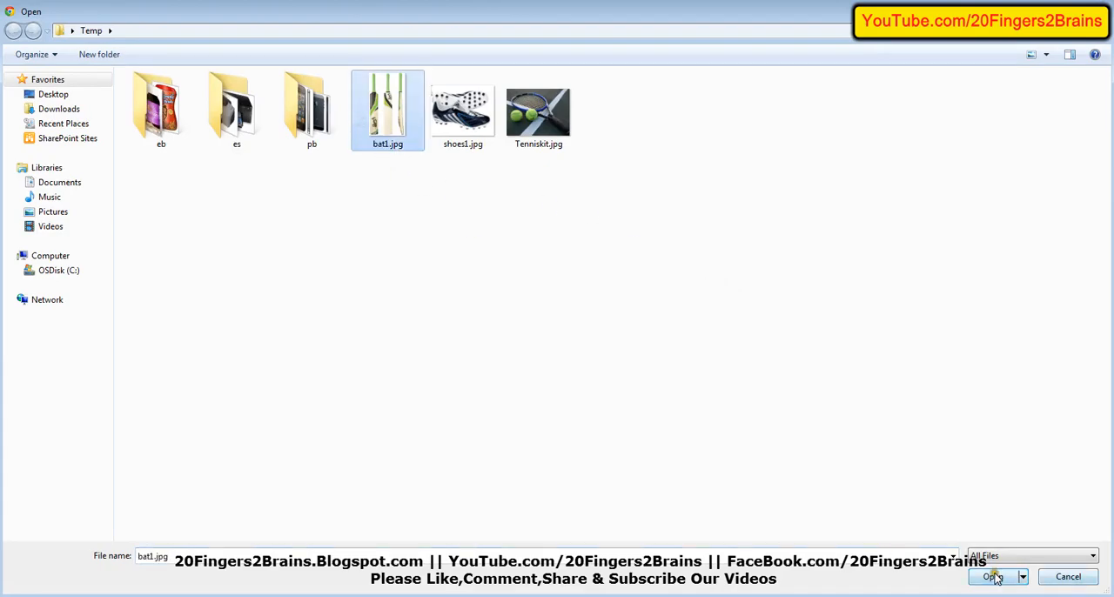
{"action": "left_click", "coordinate": [992, 576]}
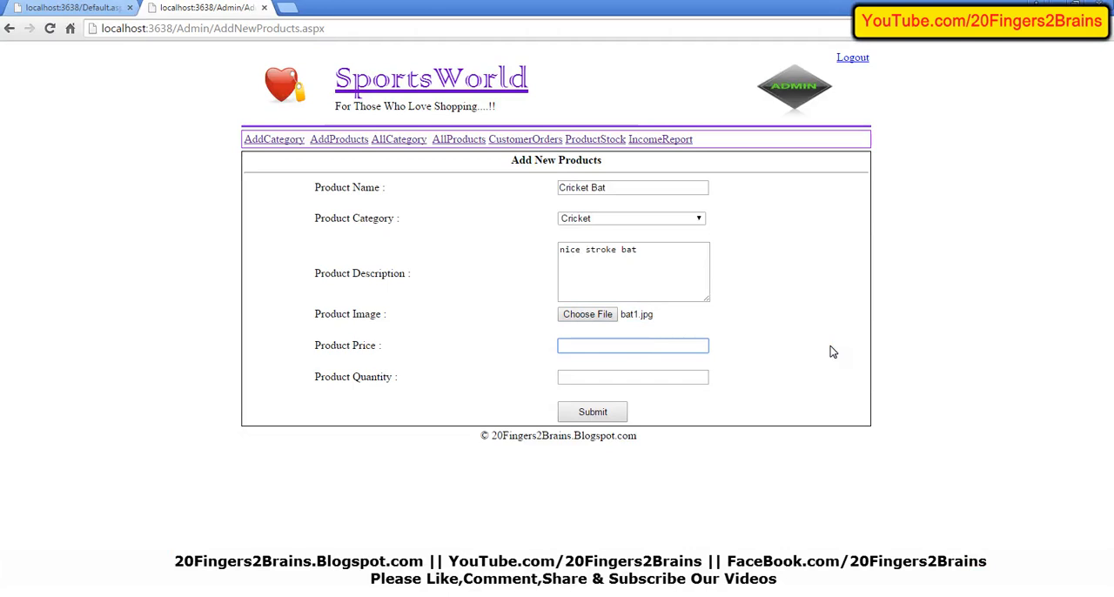
{"action": "type", "text": "900"}
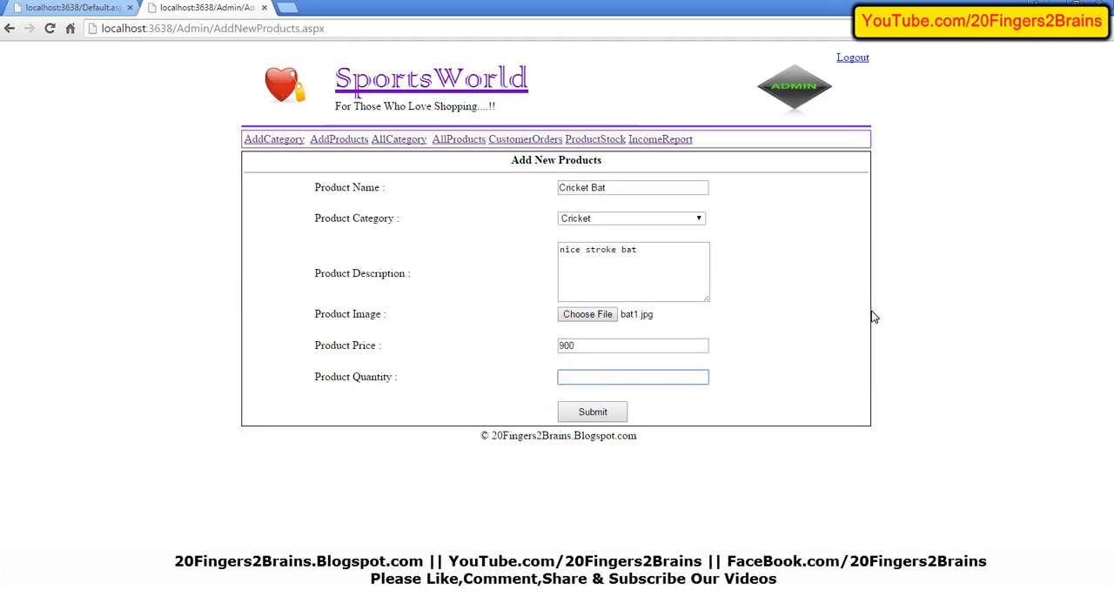
{"action": "left_click", "coordinate": [591, 411]}
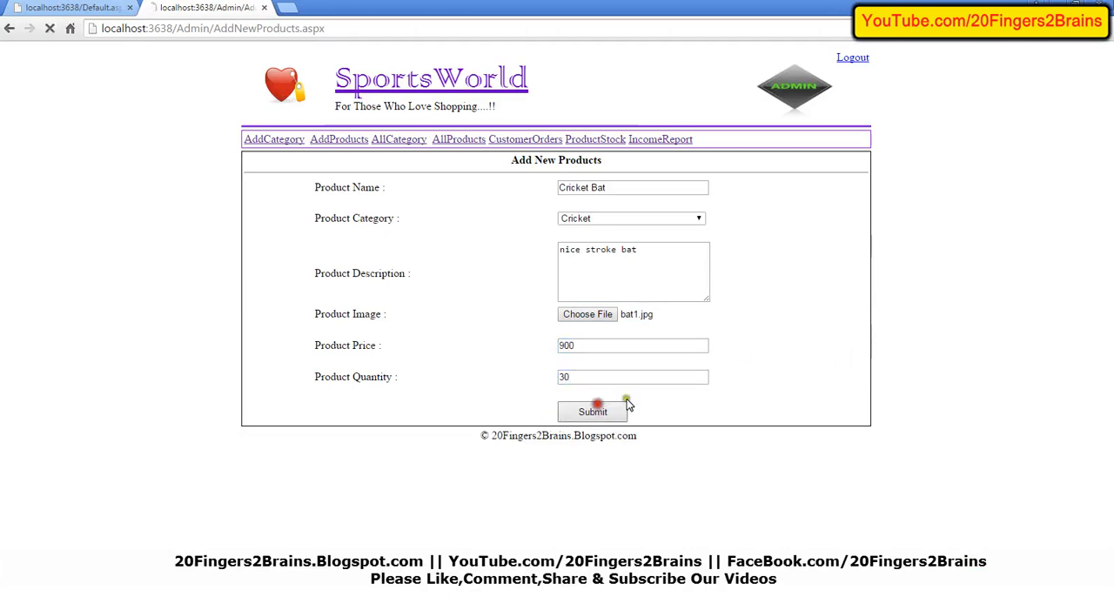
{"action": "left_click", "coordinate": [591, 410]}
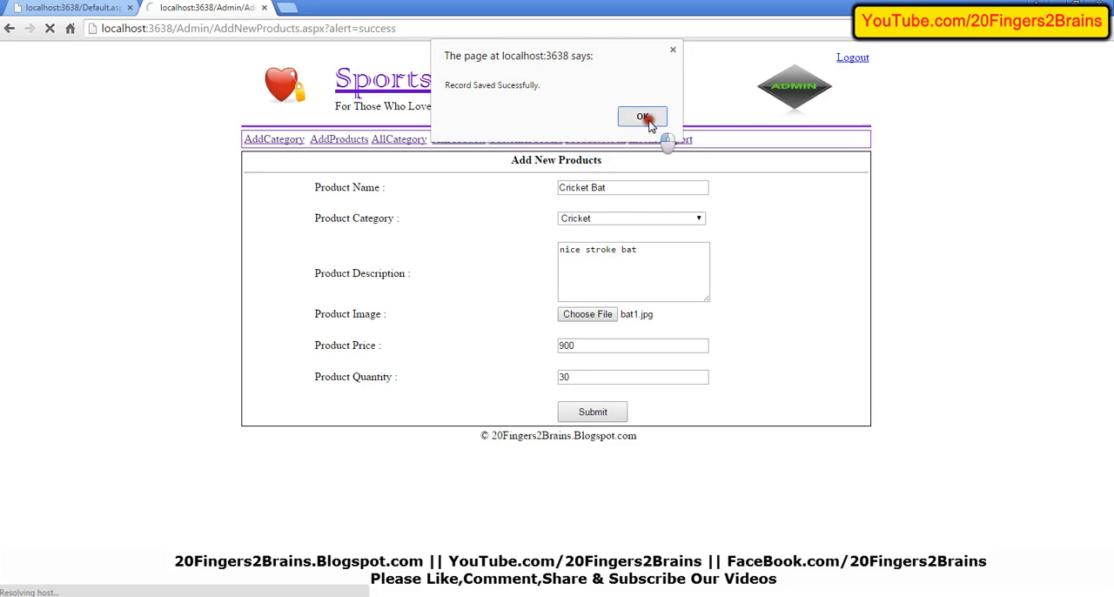
{"action": "left_click", "coordinate": [642, 119]}
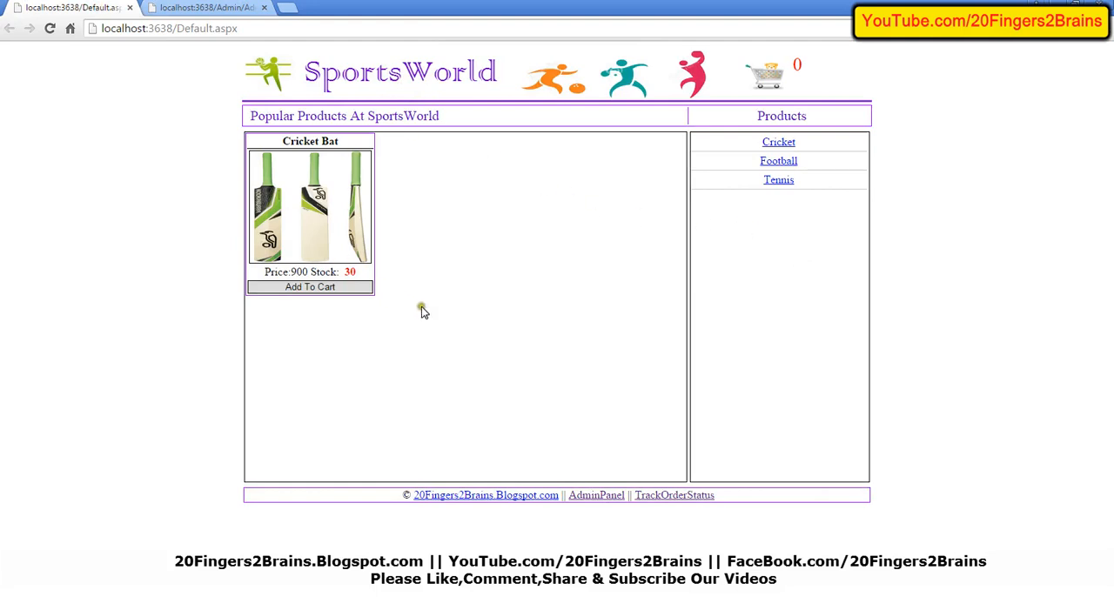
{"action": "left_click", "coordinate": [206, 7]}
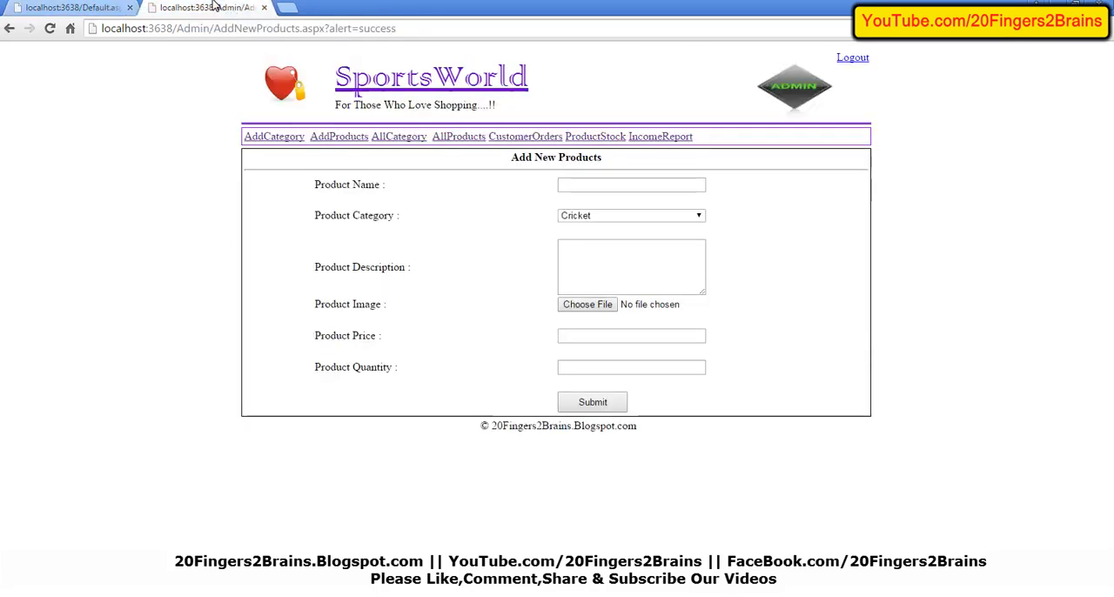
Start a Football product with a soccer name, description 'super strong soccer' and image shoes1.jpg.
{"action": "left_click", "coordinate": [630, 216]}
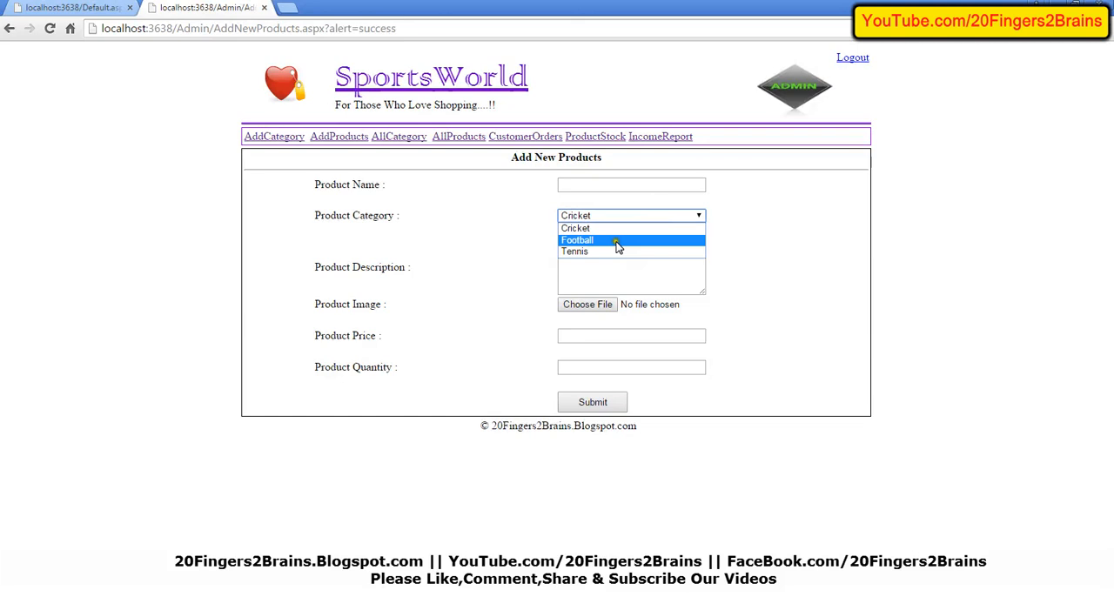
{"action": "left_click", "coordinate": [578, 240]}
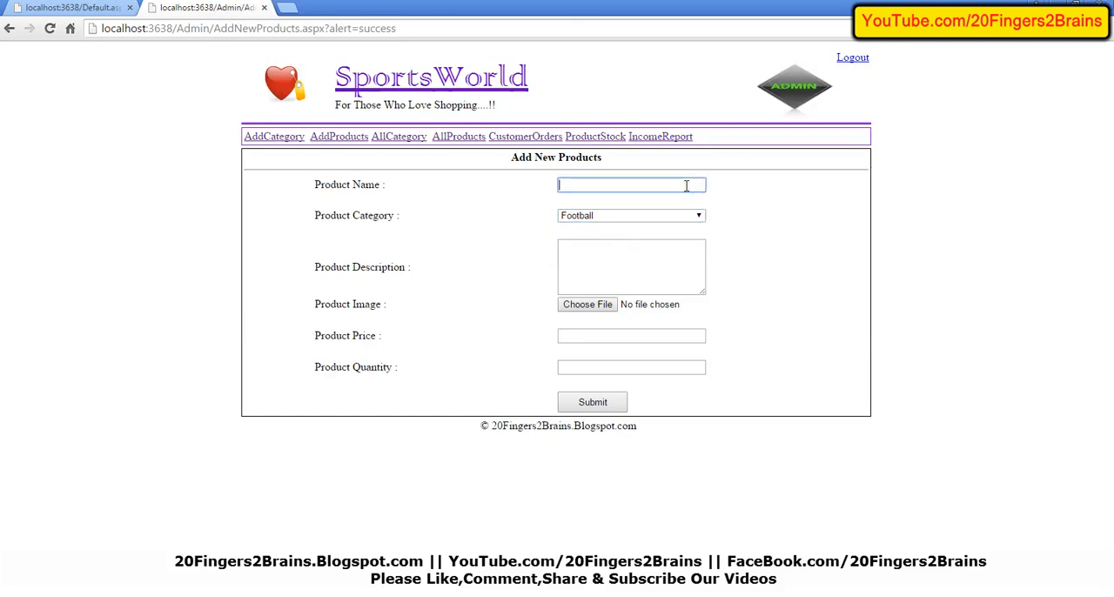
{"action": "type", "text": "S"}
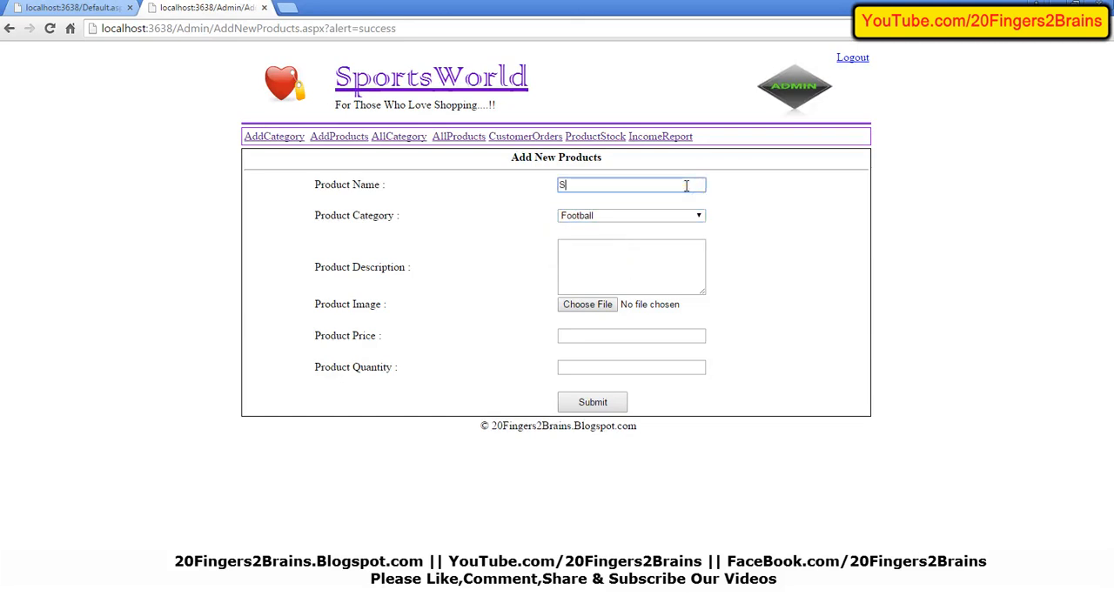
{"action": "type", "text": "occer ball"}
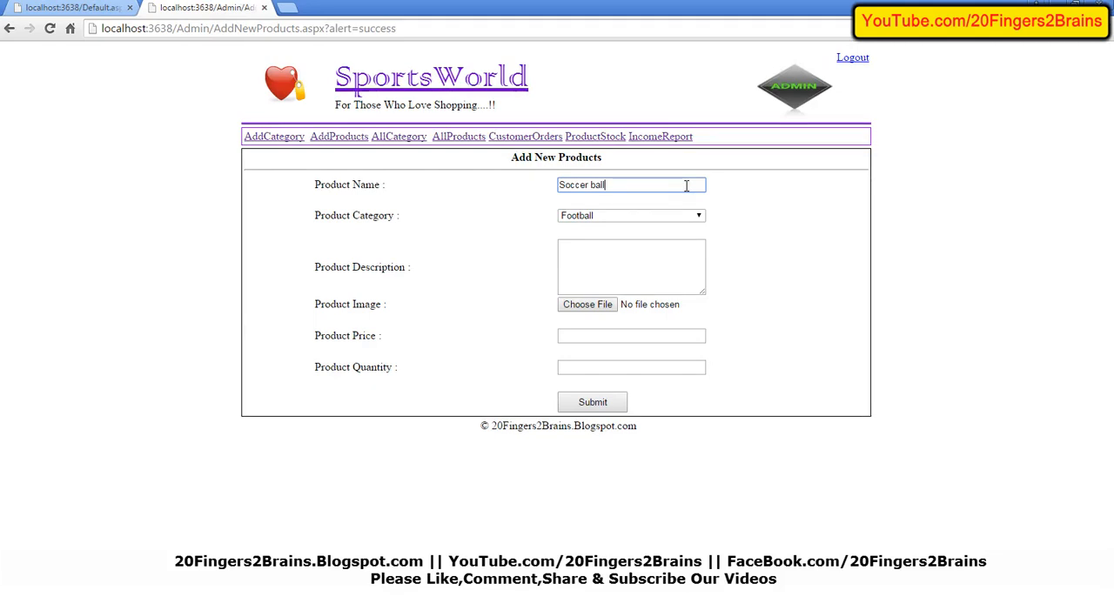
{"action": "type", "text": "fst"}
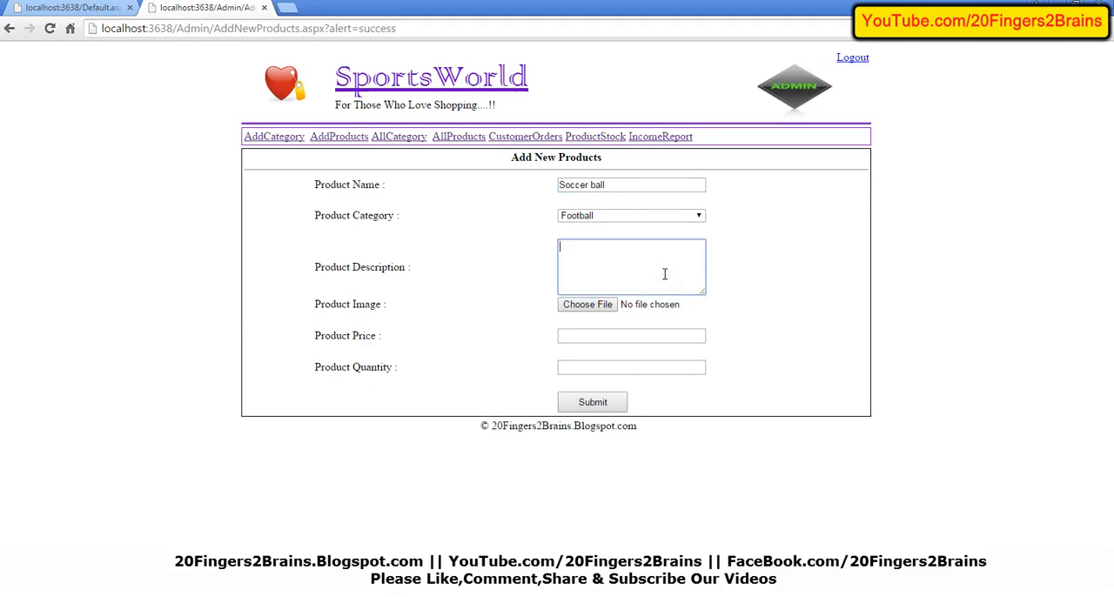
{"action": "type", "text": "super strong"}
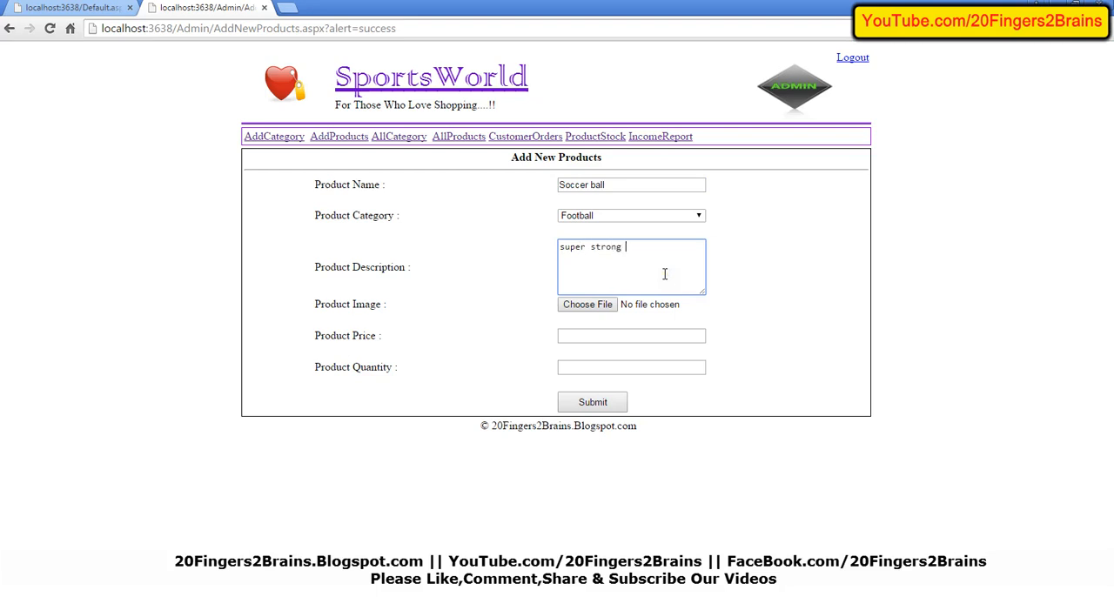
{"action": "type", "text": "soccer ball"}
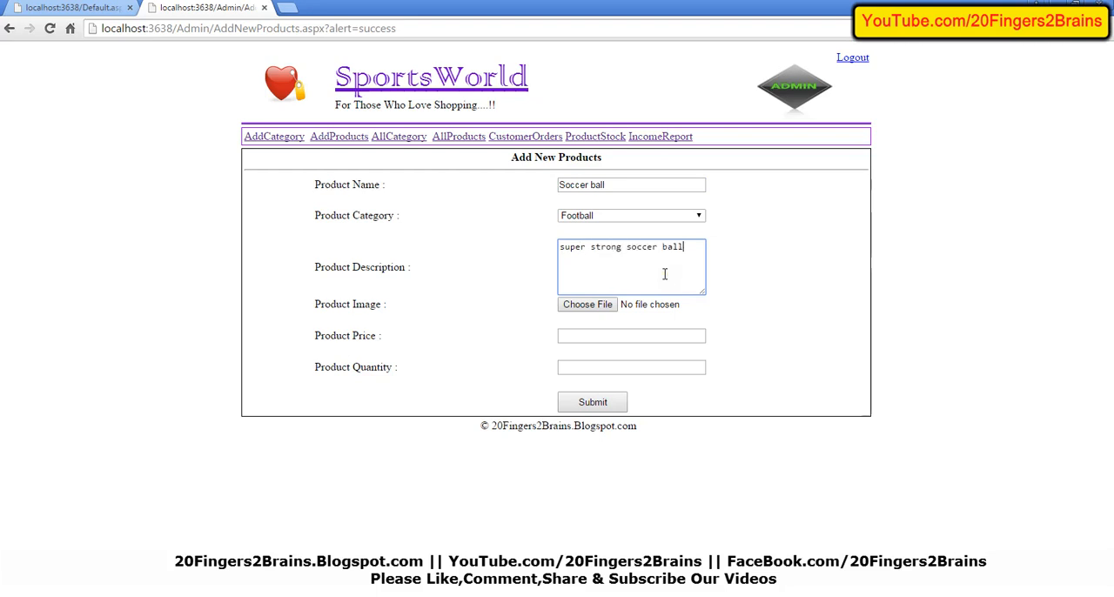
{"action": "left_click", "coordinate": [586, 303]}
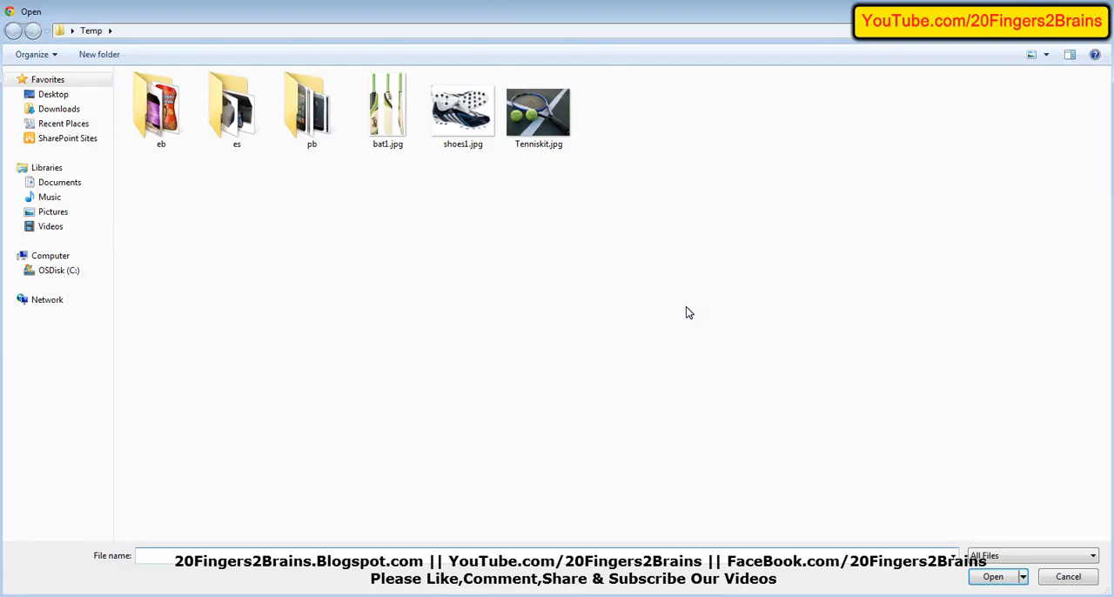
{"action": "left_click", "coordinate": [991, 576]}
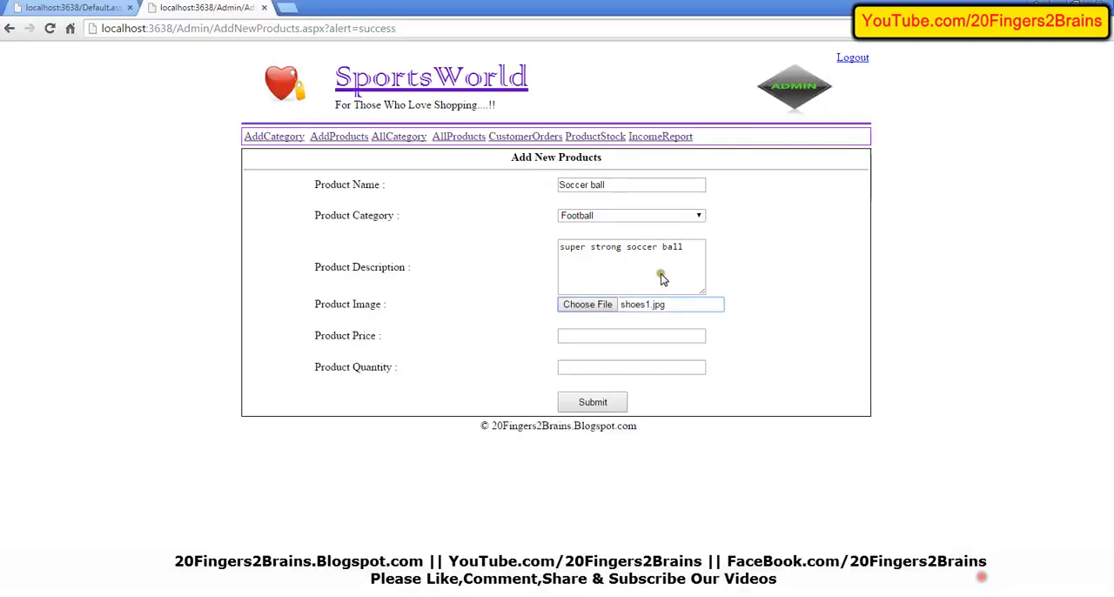
Name it Soccer Shoes, set price 1200 and quantity 12, save it and confirm it on the storefront.
{"action": "type", "text": "Soccer Shoes"}
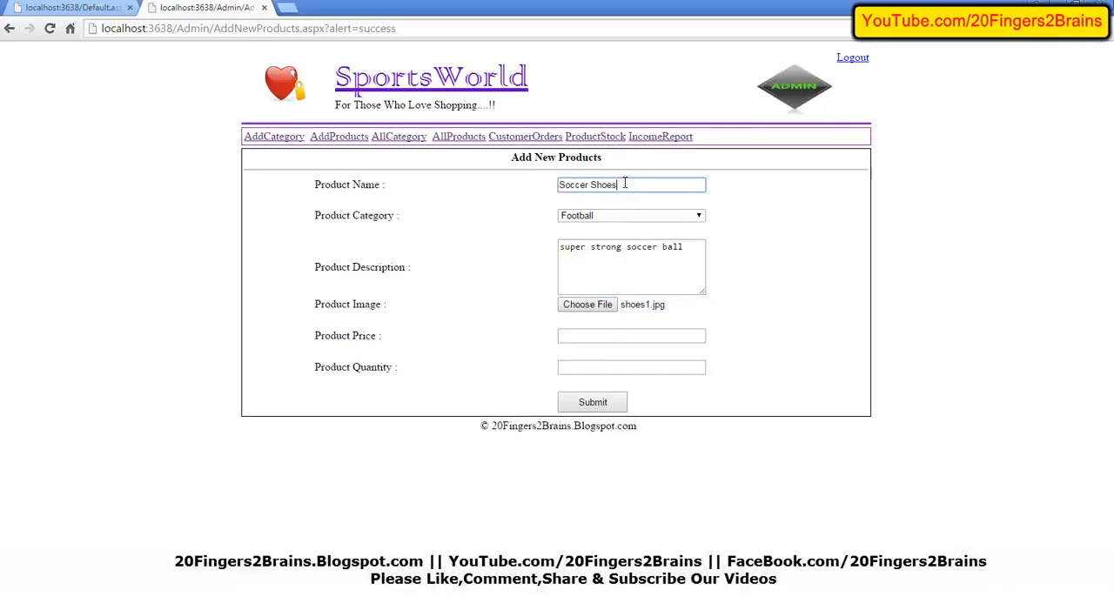
{"action": "type", "text": "sh"}
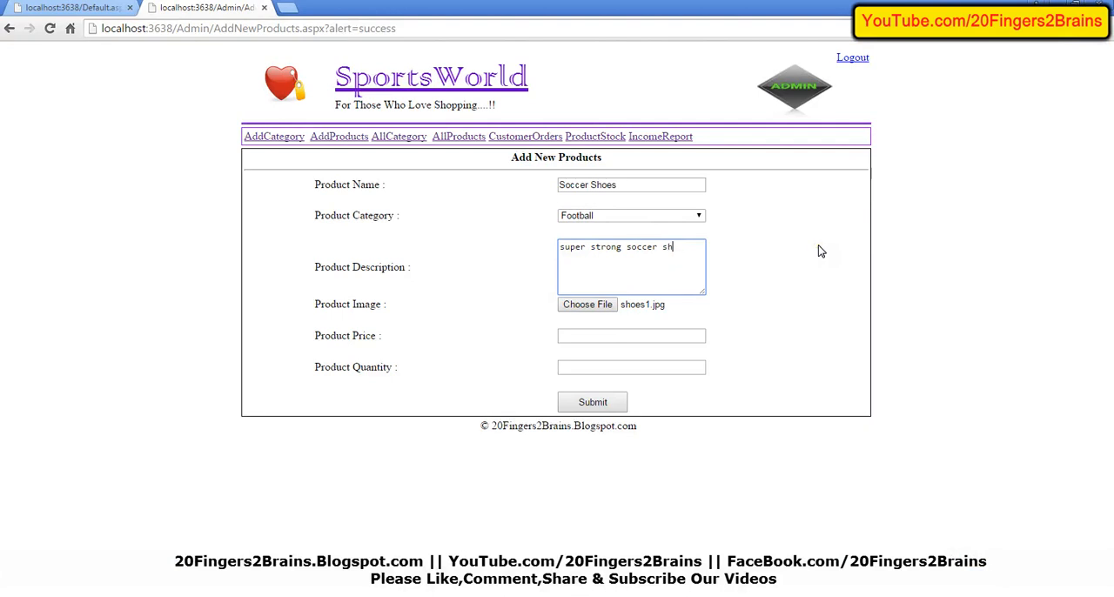
{"action": "left_click", "coordinate": [630, 336]}
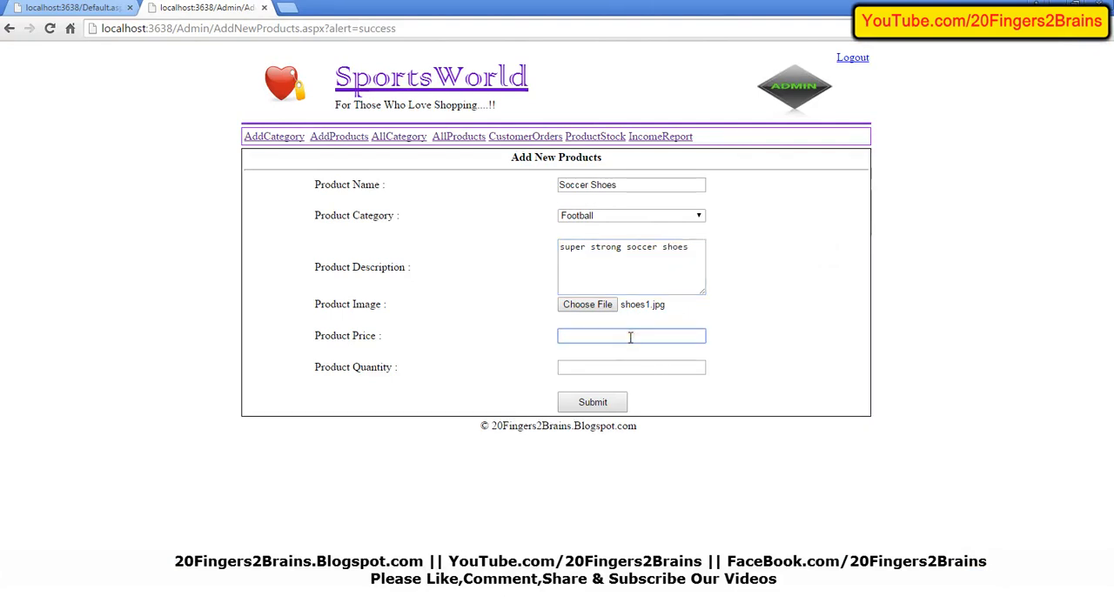
{"action": "type", "text": "1200"}
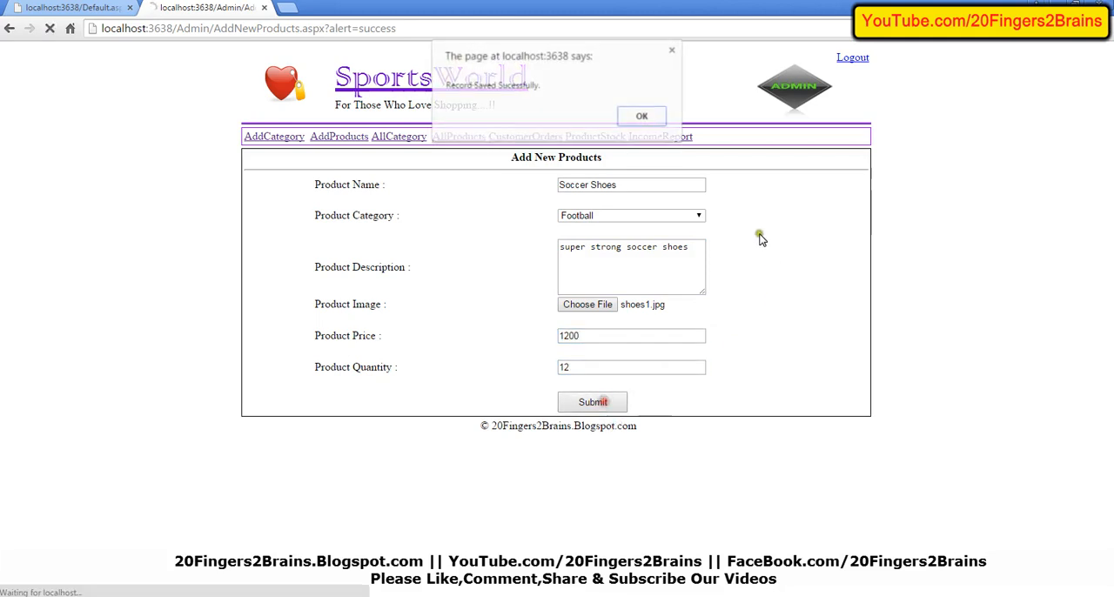
{"action": "left_click", "coordinate": [640, 115]}
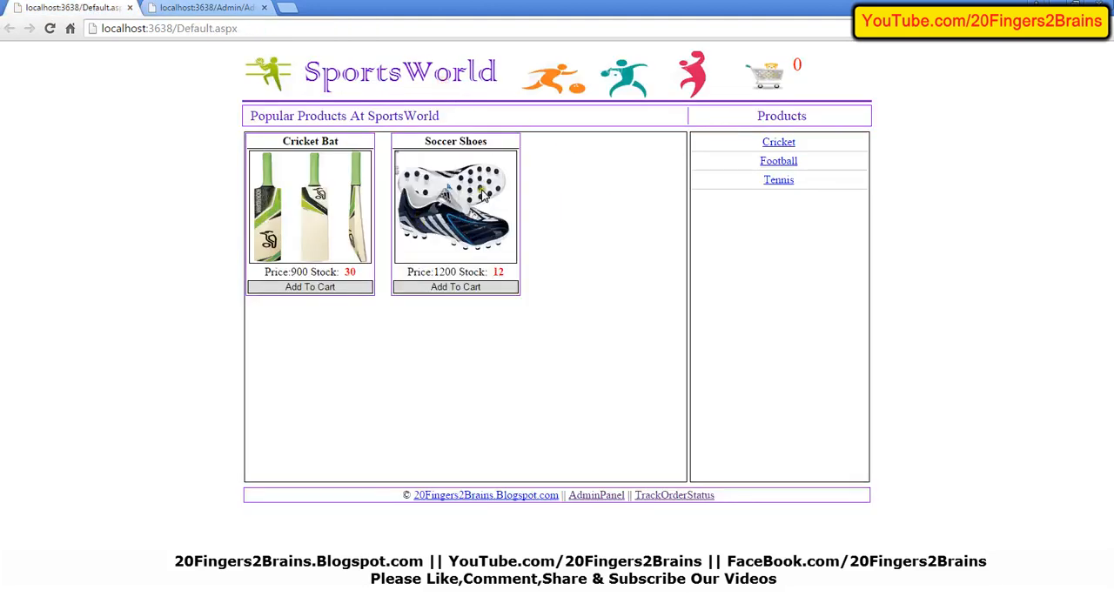
{"action": "left_click", "coordinate": [206, 7]}
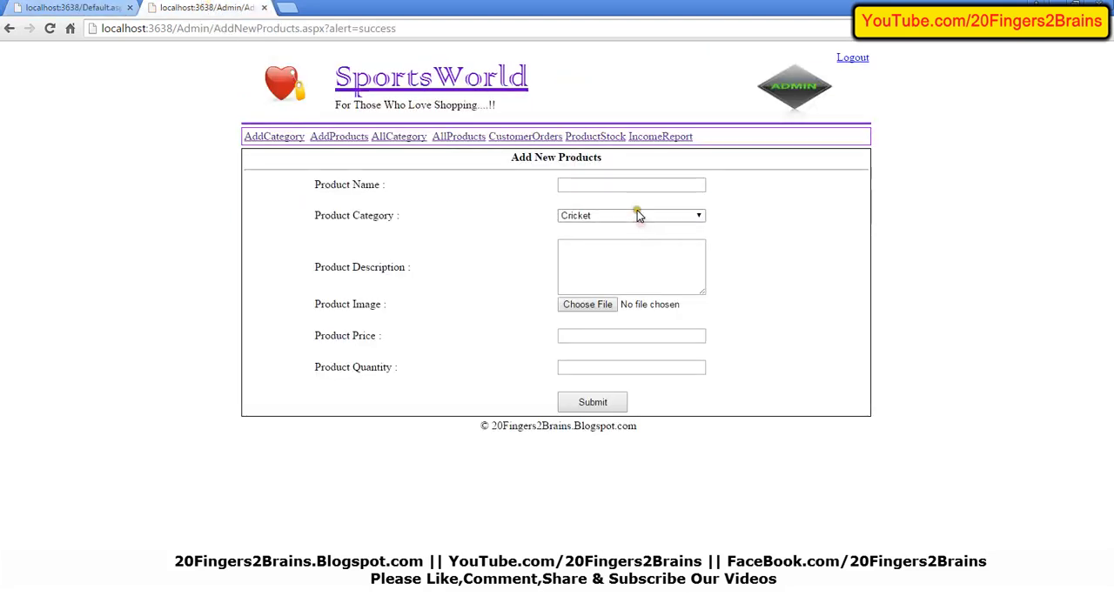
Enter Tennis Racket under Tennis, description 'tennis ball and racket', Tenniskit.jpg, price 760 and quantity 34.
{"action": "left_click", "coordinate": [630, 216]}
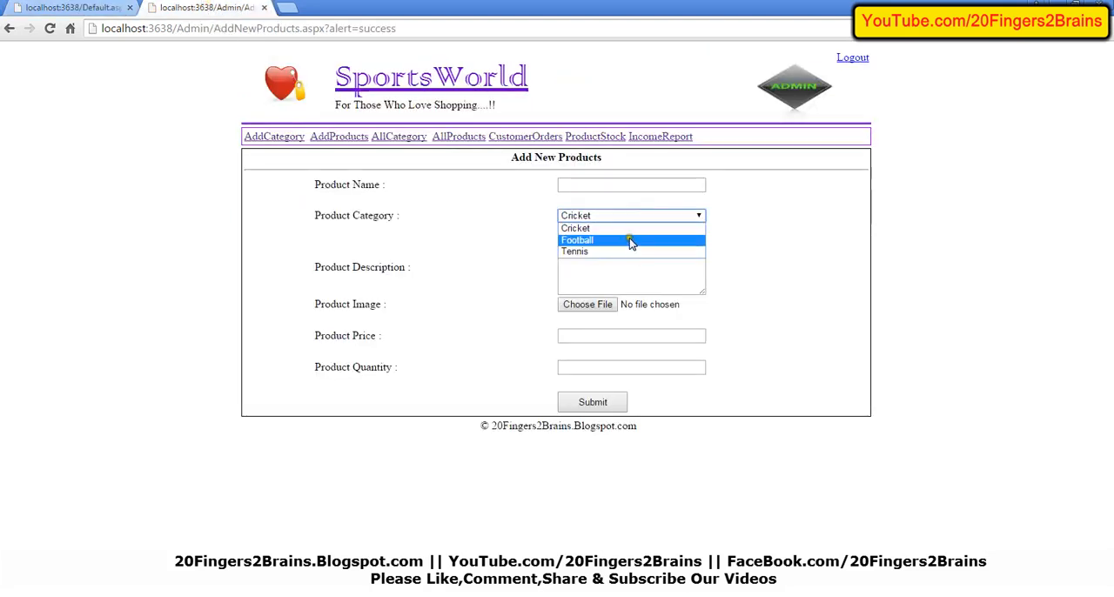
{"action": "left_click", "coordinate": [69, 7]}
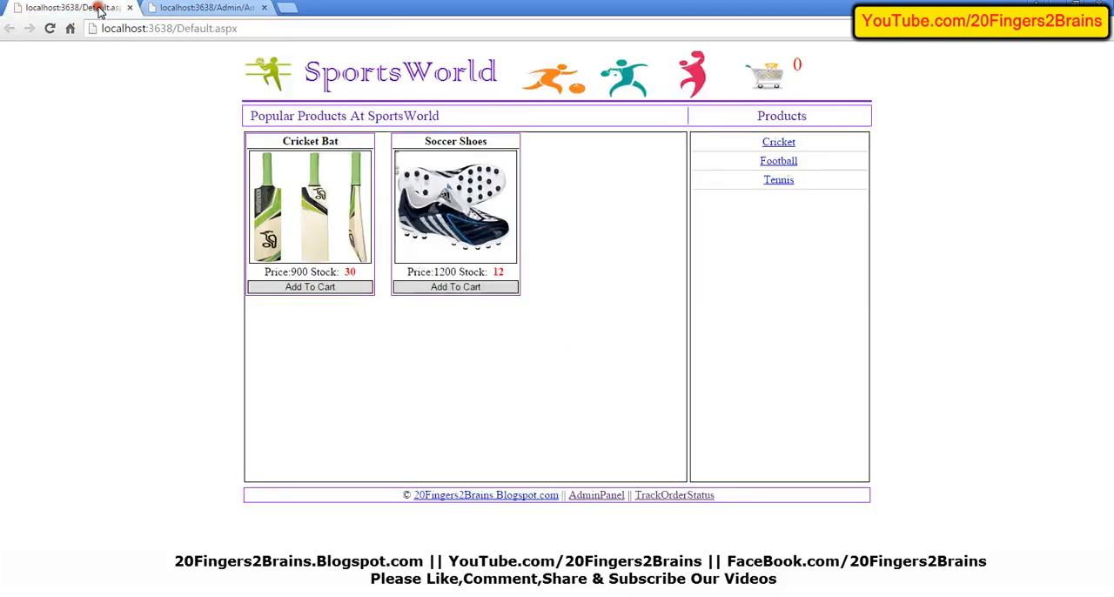
{"action": "left_click", "coordinate": [206, 7]}
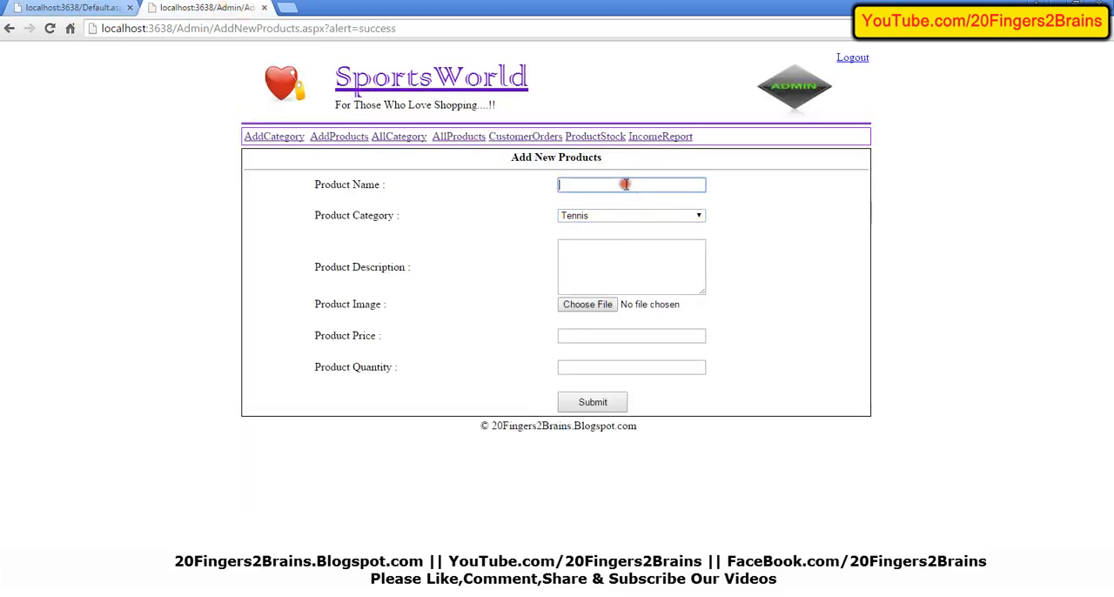
{"action": "type", "text": "Tennis Racke"}
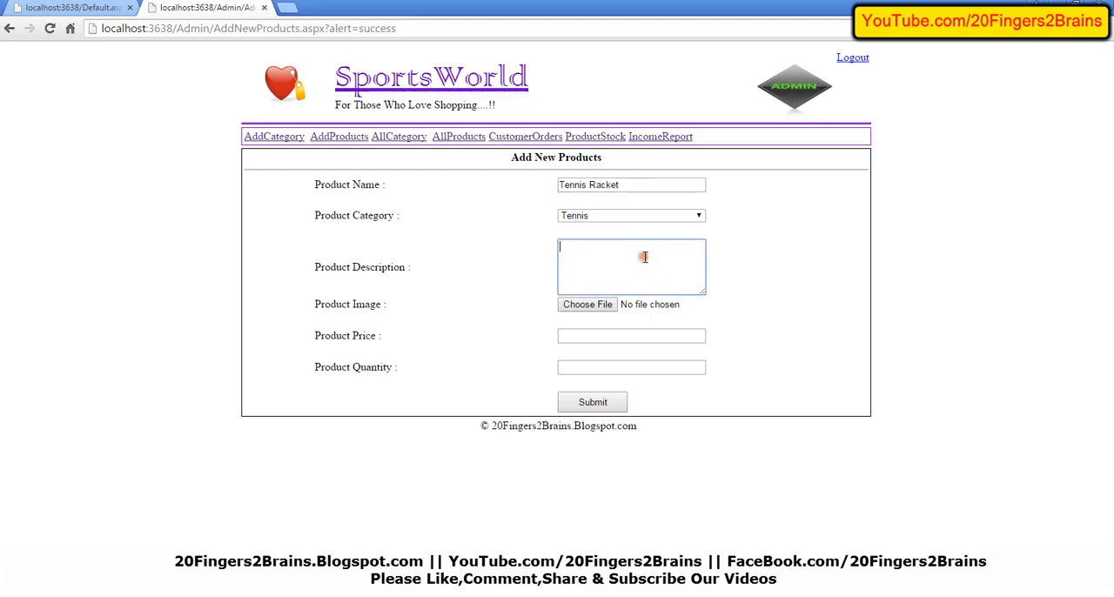
{"action": "type", "text": "teni"}
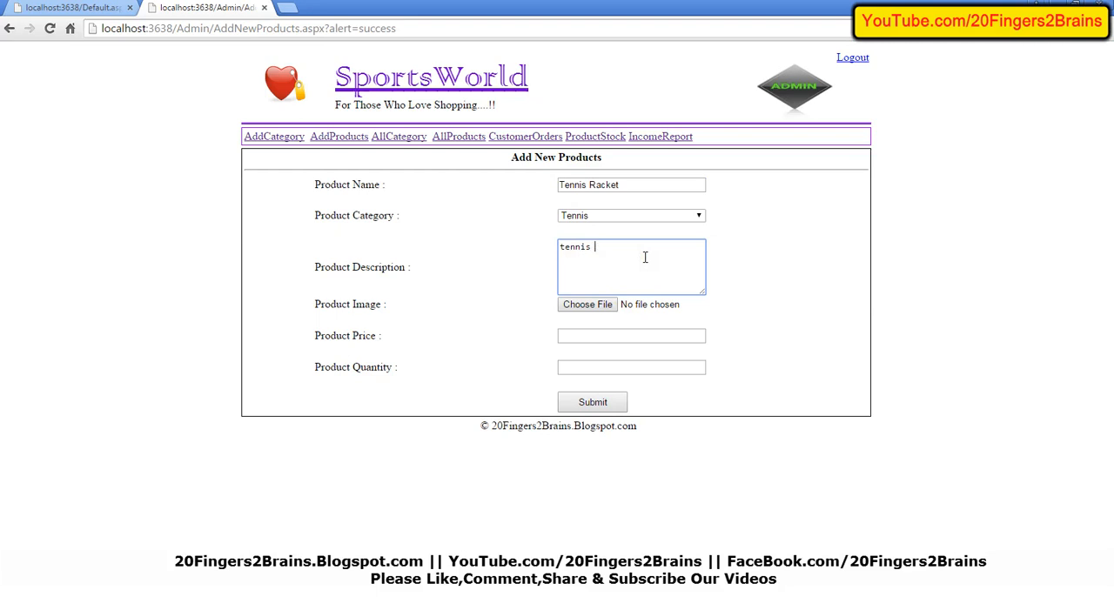
{"action": "type", "text": "ball and racket"}
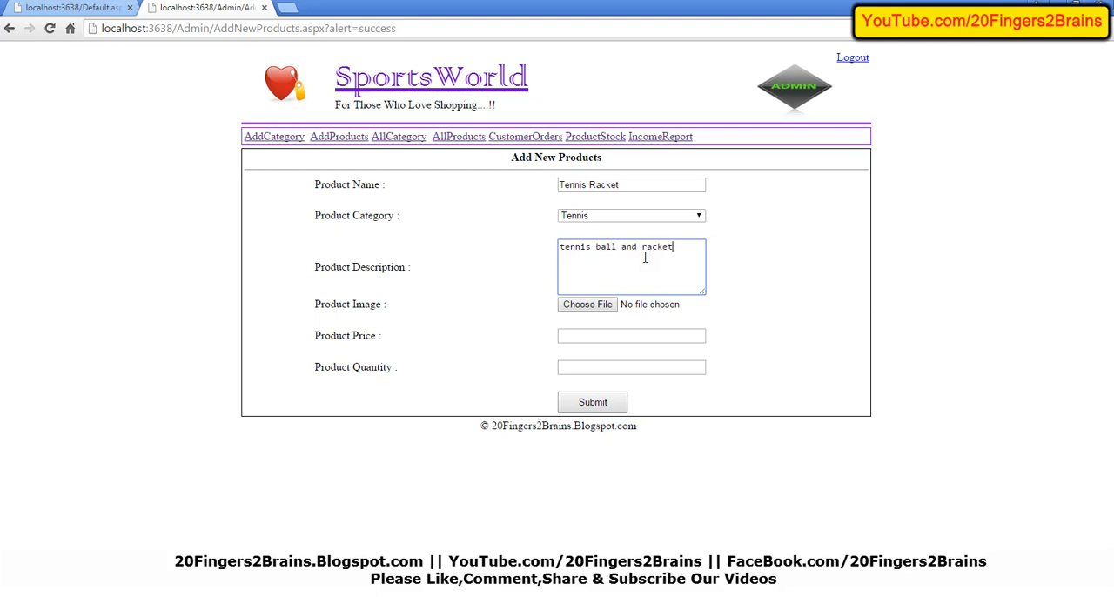
{"action": "left_click", "coordinate": [586, 303]}
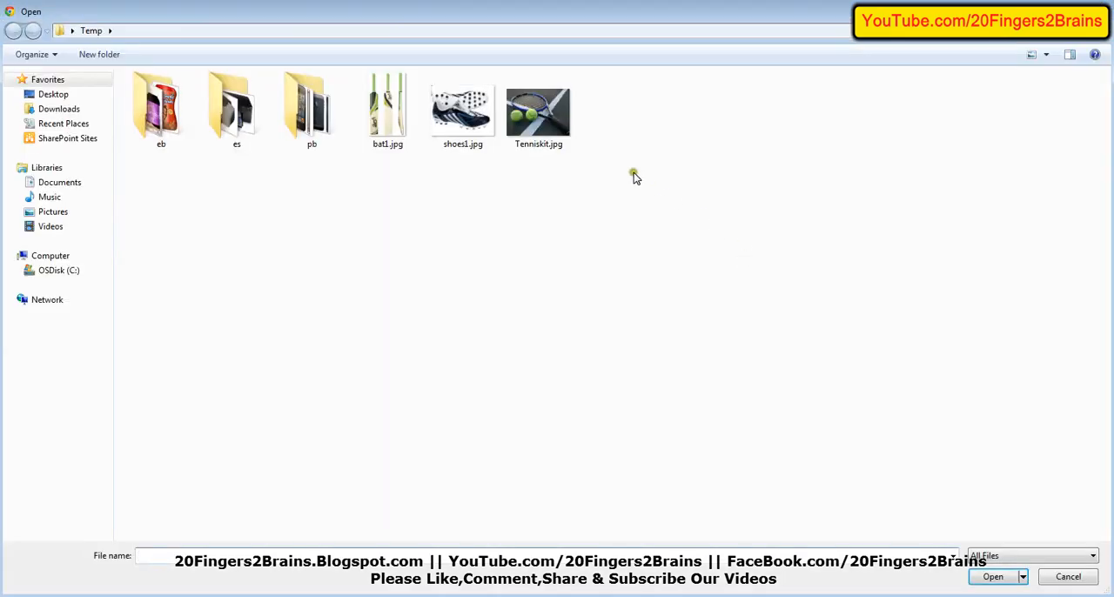
{"action": "left_click", "coordinate": [992, 576]}
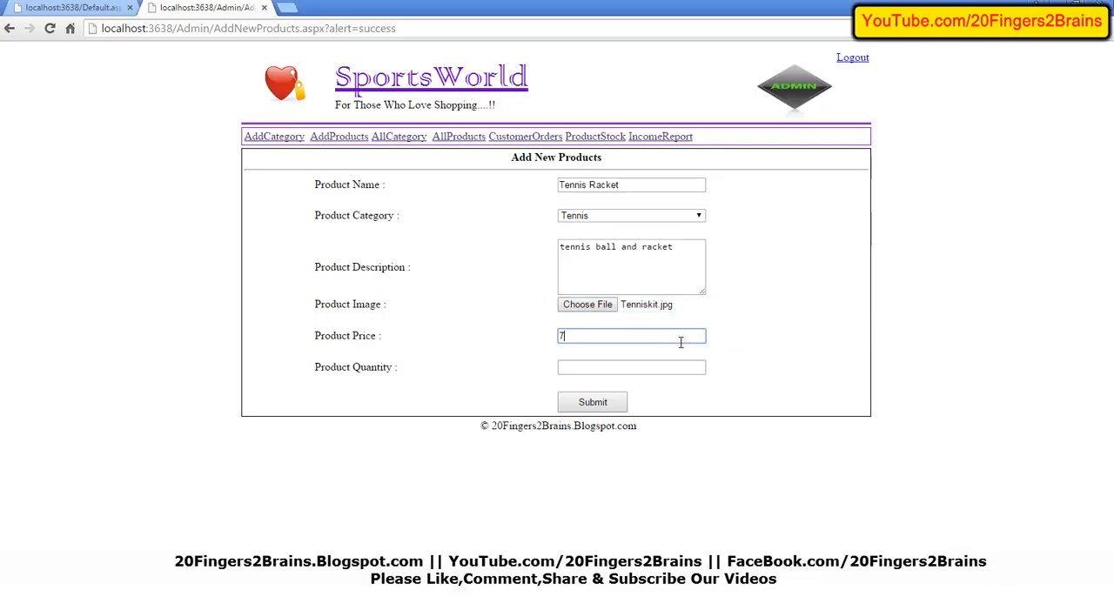
{"action": "type", "text": "60"}
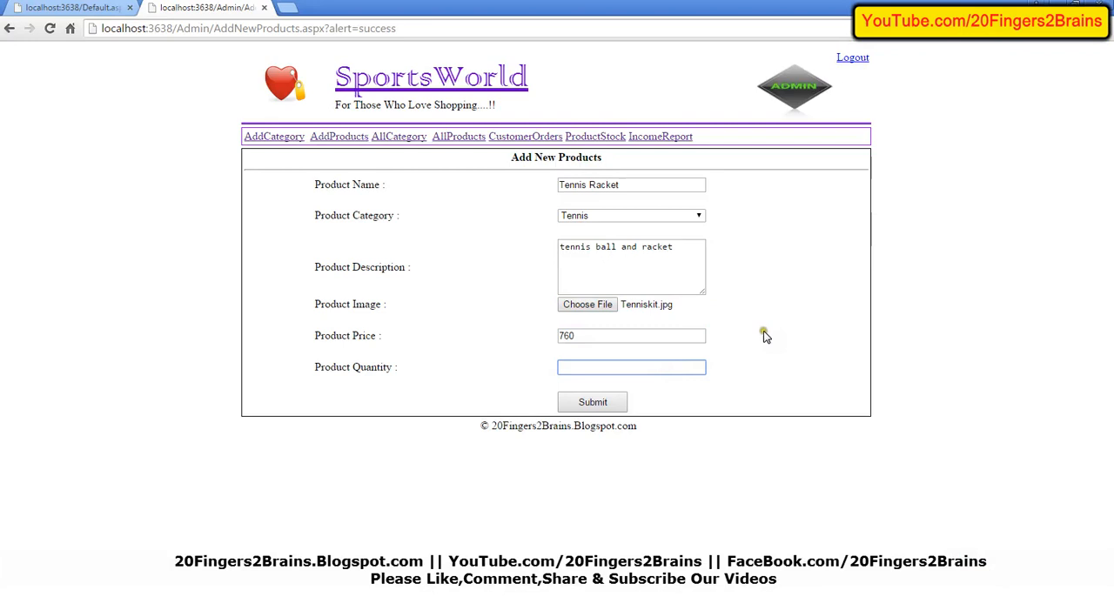
{"action": "type", "text": "34"}
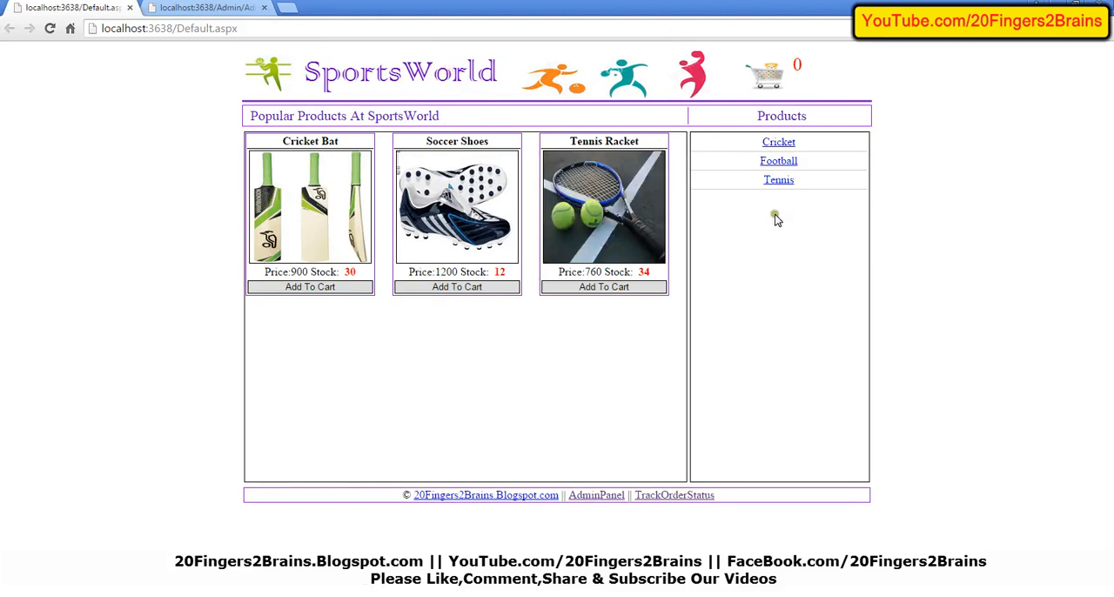
{"action": "mouse_move", "coordinate": [726, 202]}
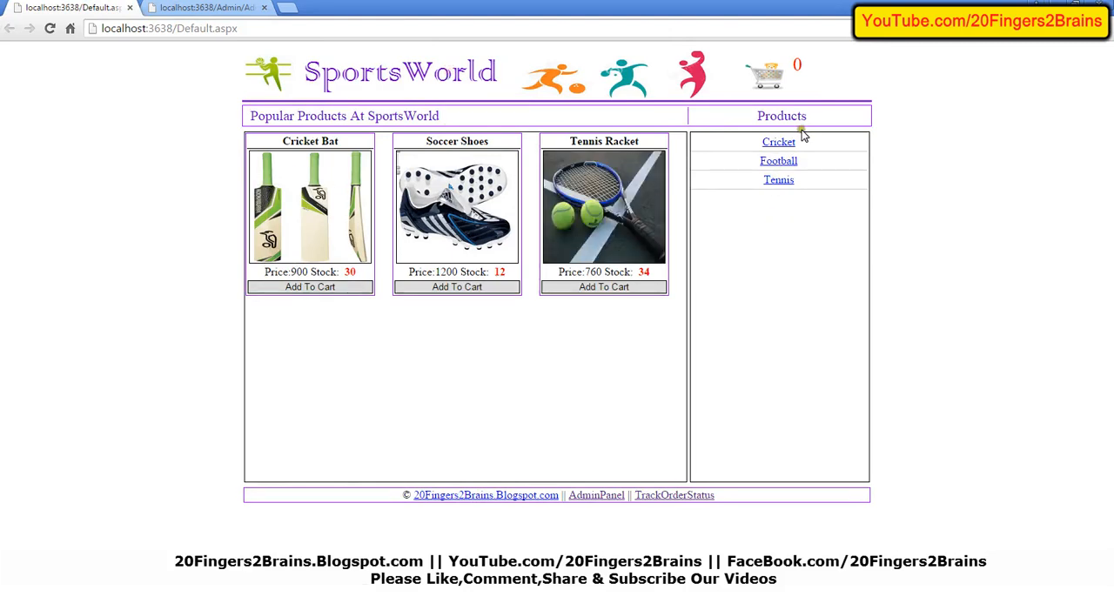
{"action": "mouse_move", "coordinate": [755, 193]}
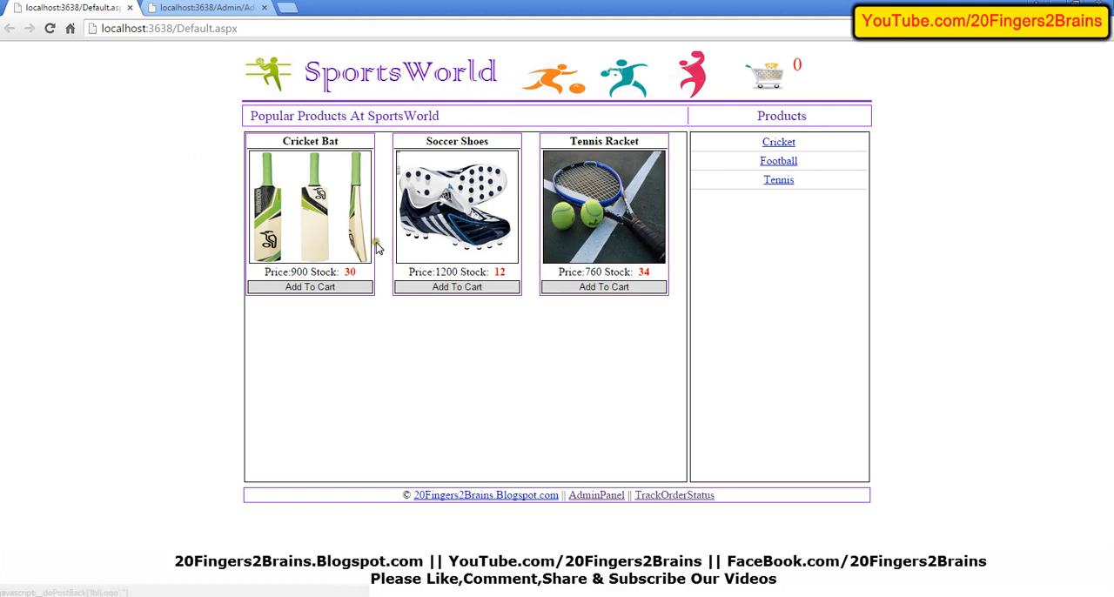
{"action": "mouse_move", "coordinate": [435, 299]}
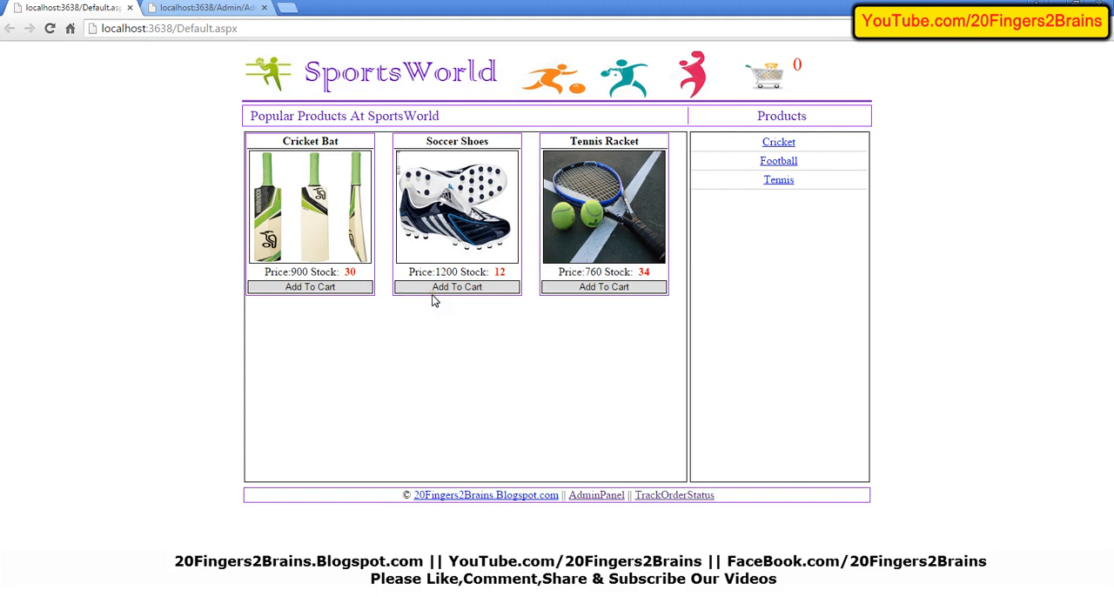
{"action": "mouse_move", "coordinate": [348, 294]}
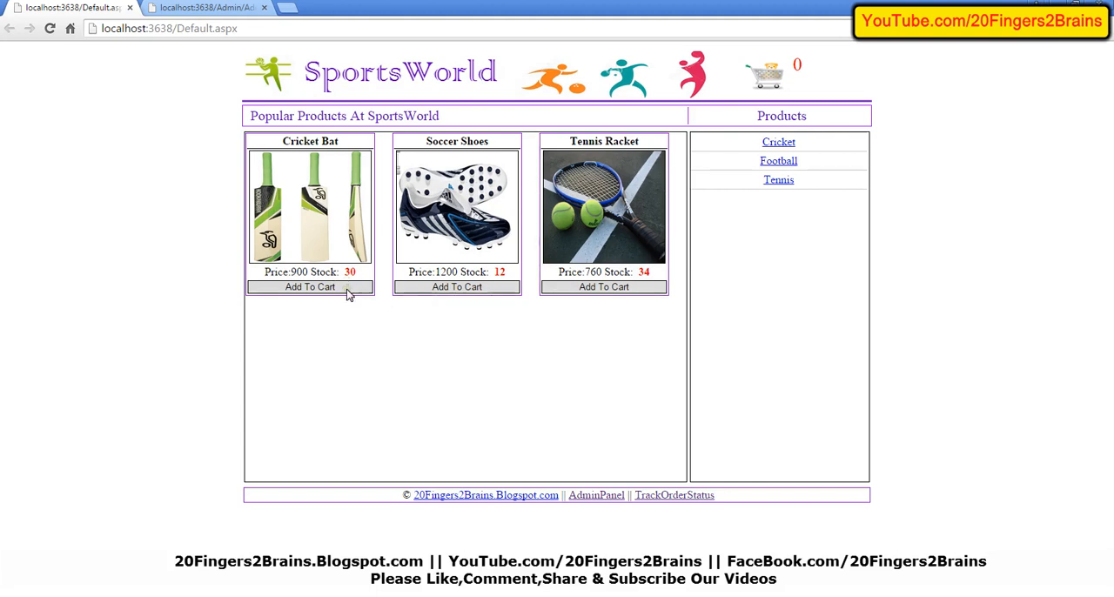
Add Cricket Bat to the cart, remove Tennis Racket and Soccer Shoes, and set Cricket Bat quantity to 3.
{"action": "left_click", "coordinate": [309, 287]}
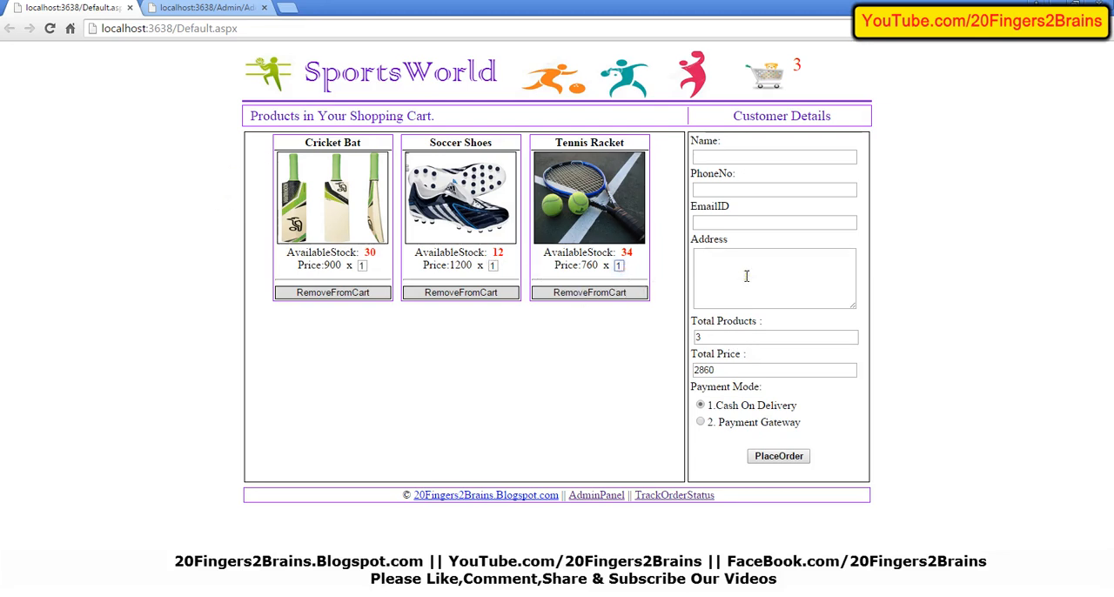
{"action": "left_click", "coordinate": [589, 292]}
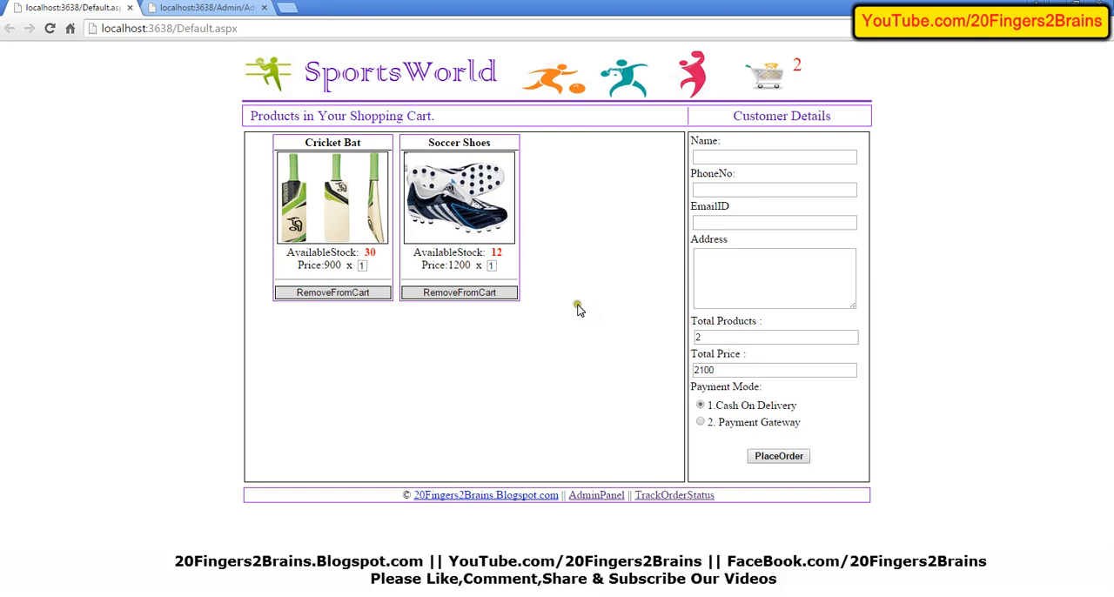
{"action": "left_click", "coordinate": [460, 292]}
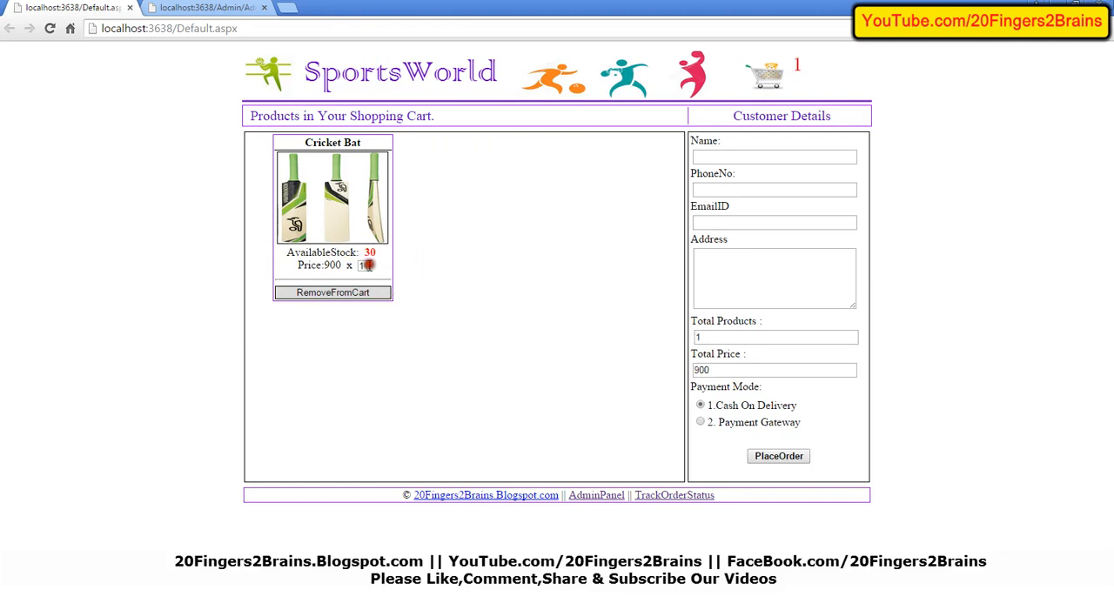
{"action": "type", "text": "3"}
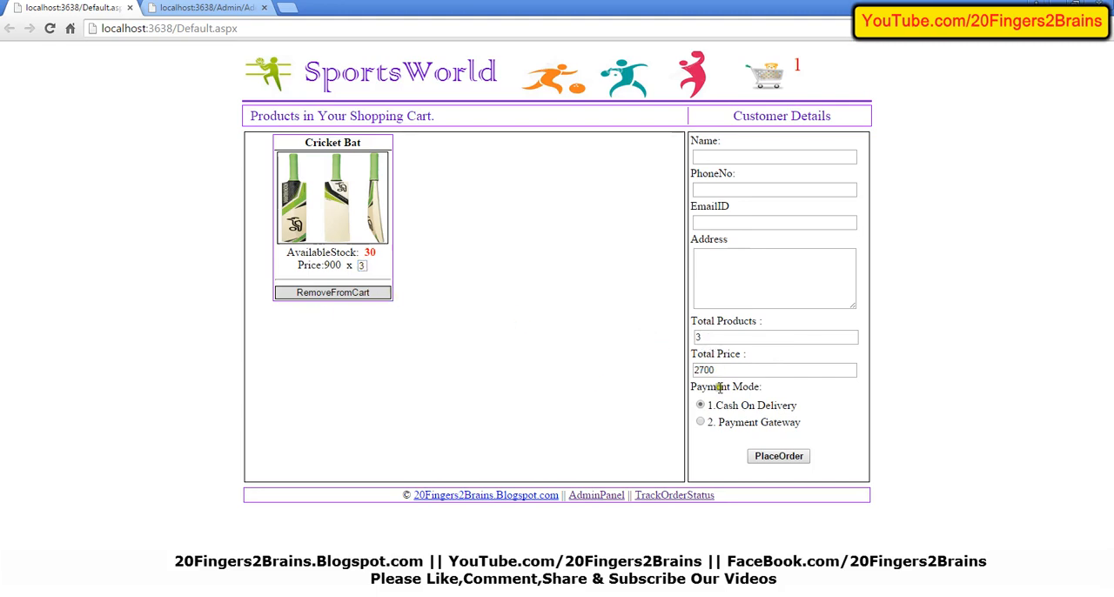
{"action": "left_click", "coordinate": [773, 157]}
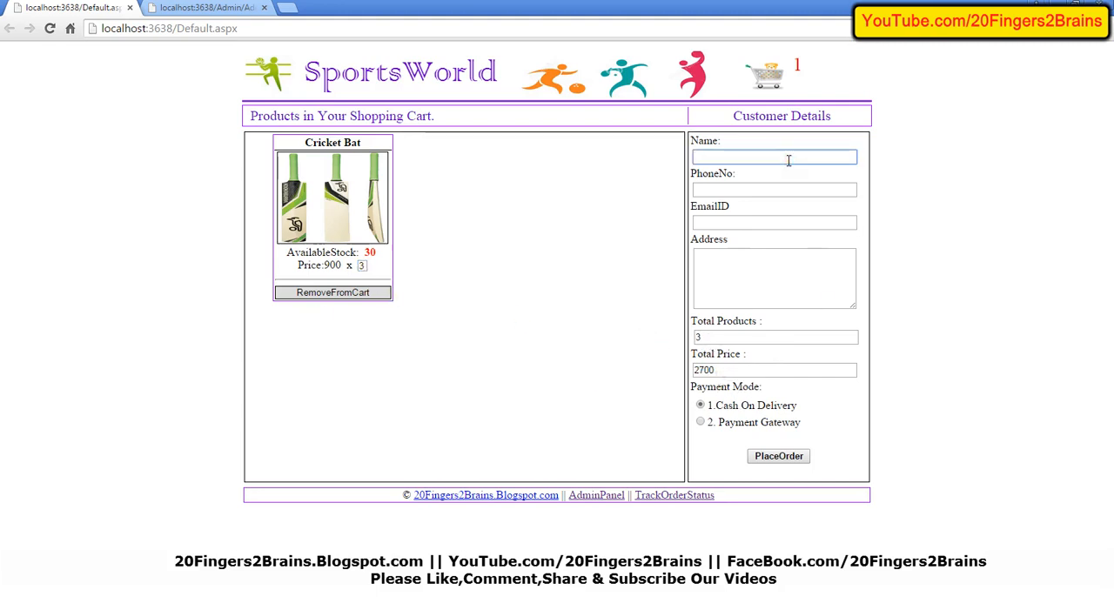
{"action": "type", "text": "M"}
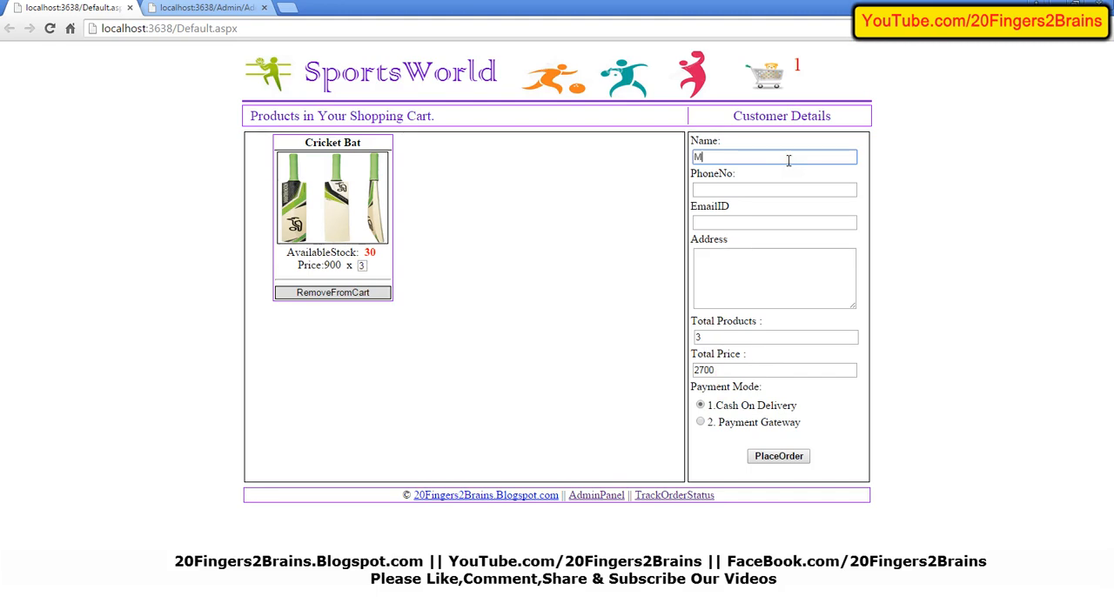
{"action": "type", "text": "ama Baba"}
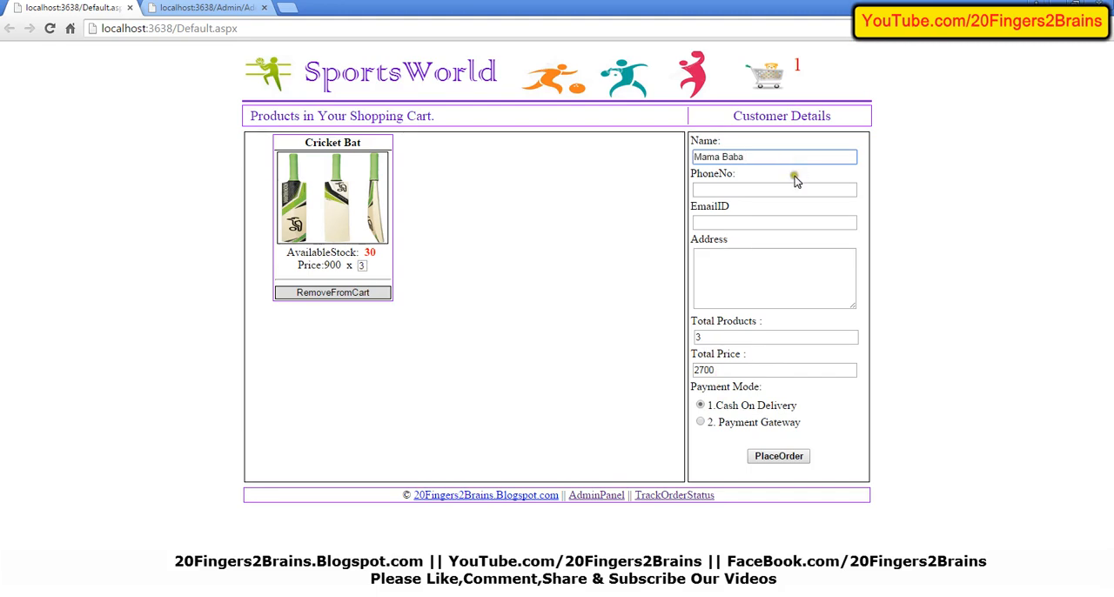
{"action": "left_click", "coordinate": [773, 190]}
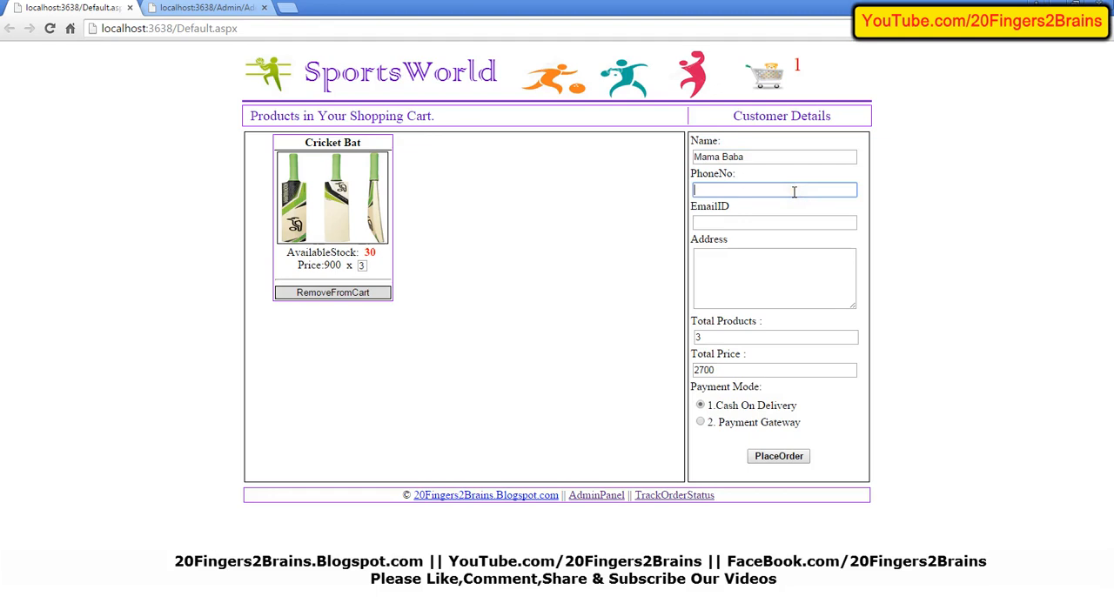
{"action": "type", "text": "9989999999"}
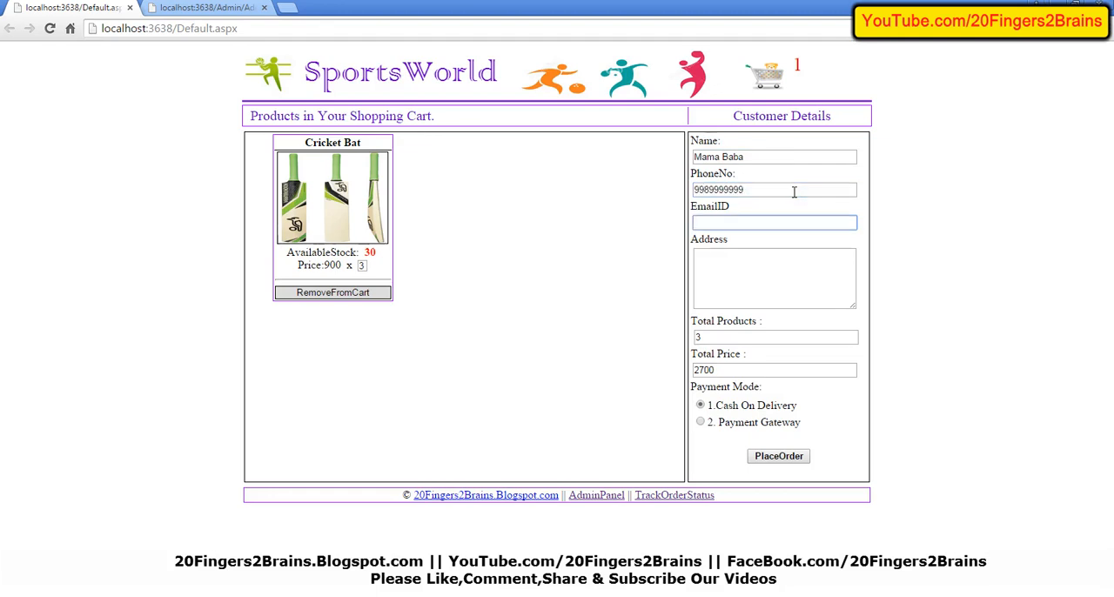
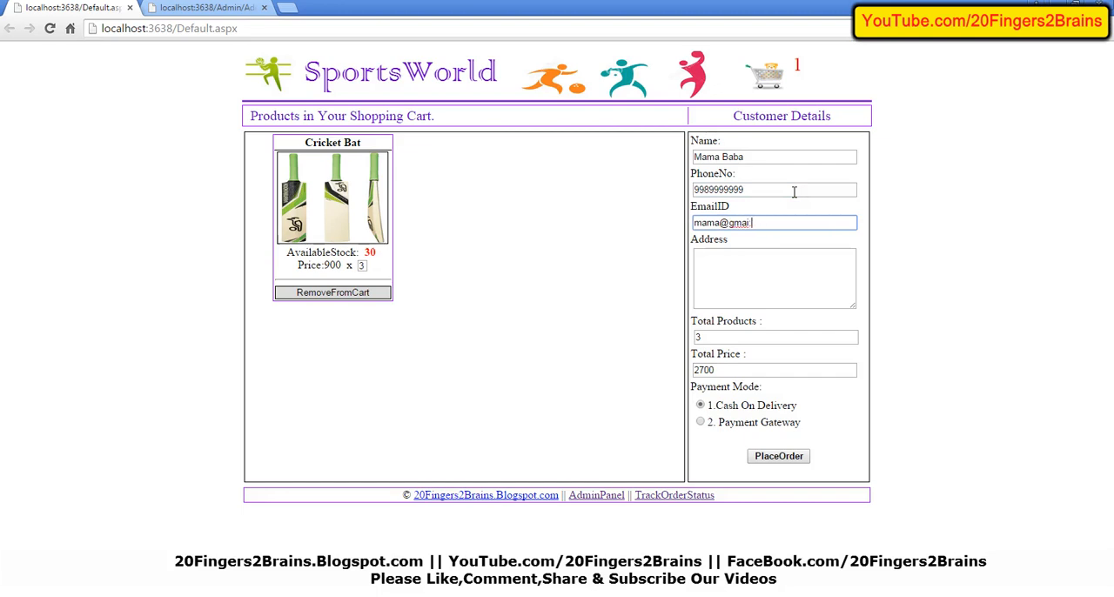
{"action": "type", "text": "i"}
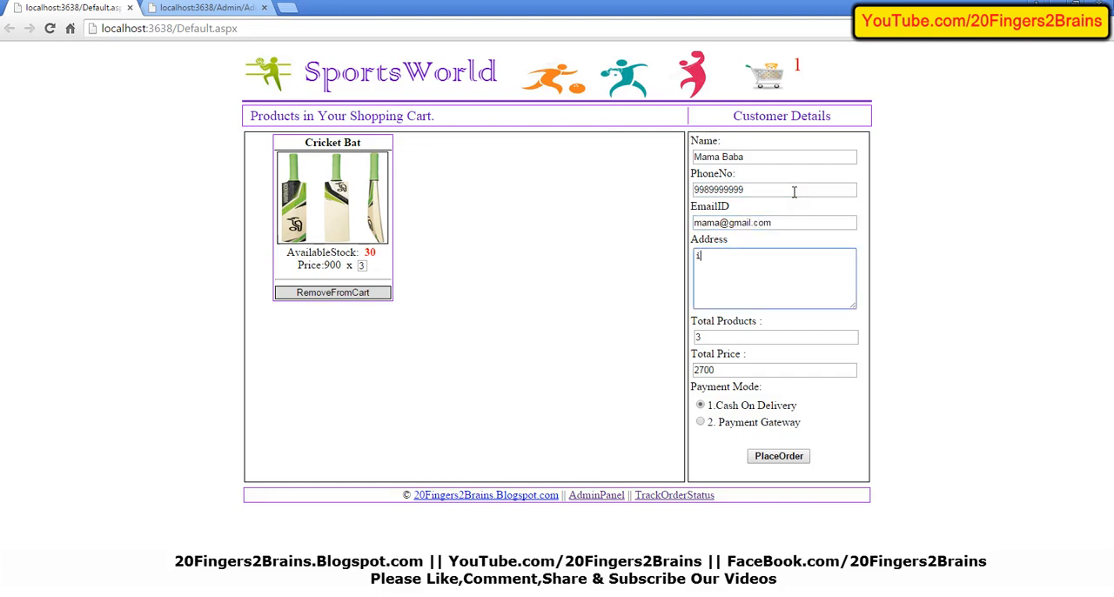
{"action": "type", "text": "ndia"}
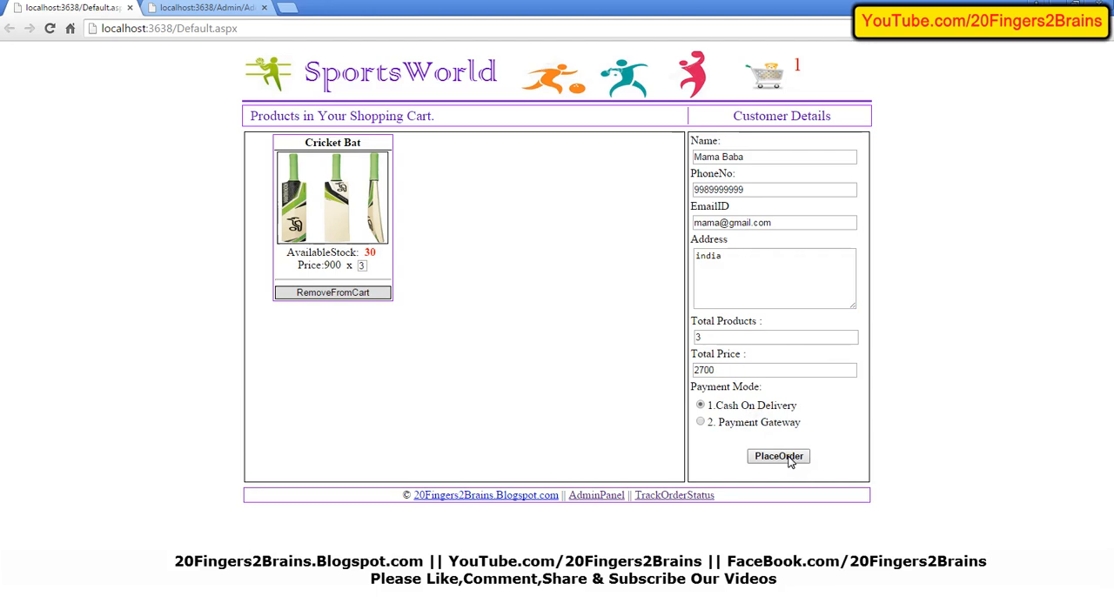
Place the order as transaction 1 and go to its tracking details.
{"action": "left_click", "coordinate": [778, 455]}
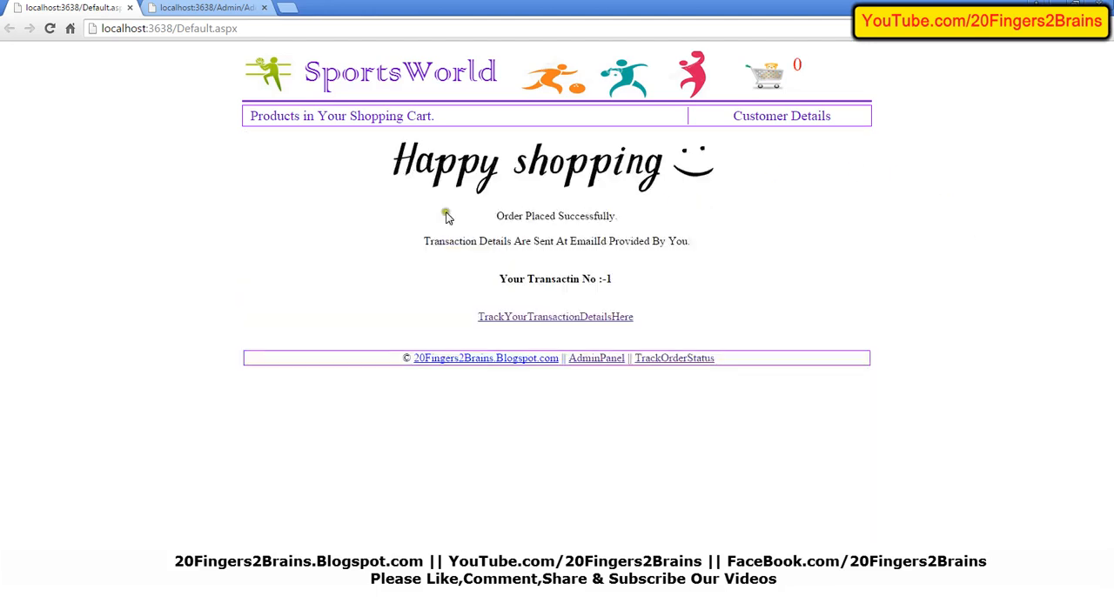
{"action": "mouse_move", "coordinate": [491, 243]}
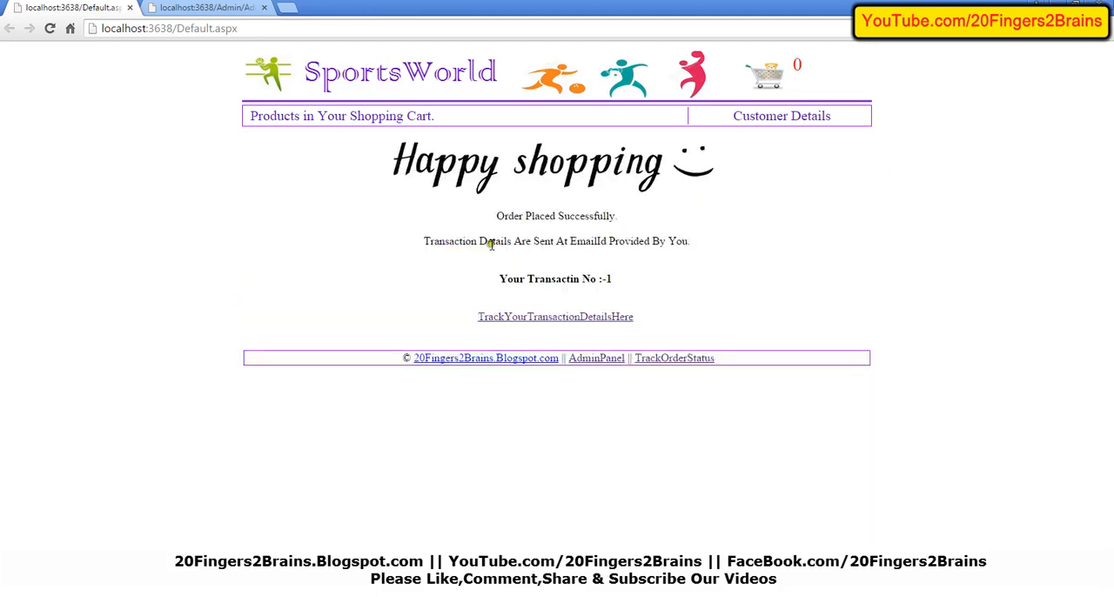
{"action": "mouse_move", "coordinate": [609, 264]}
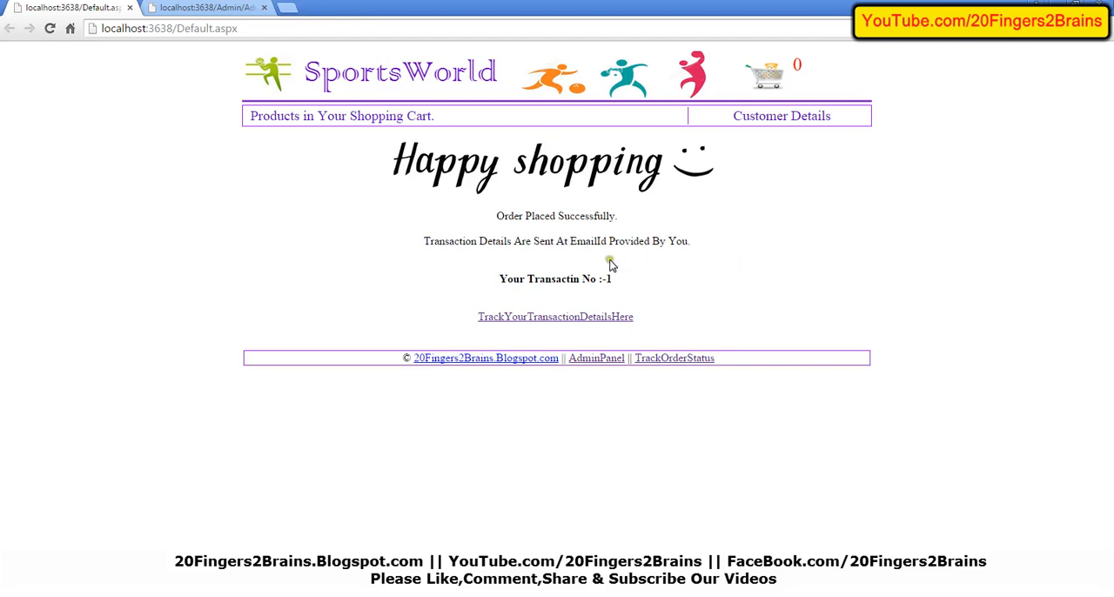
{"action": "mouse_move", "coordinate": [583, 270]}
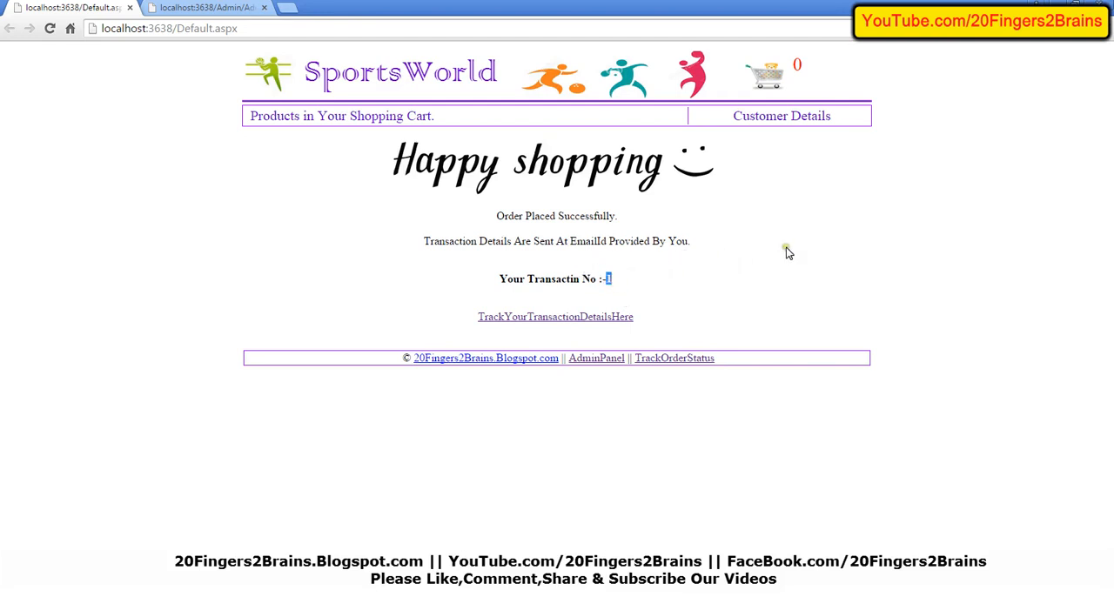
{"action": "mouse_move", "coordinate": [786, 254]}
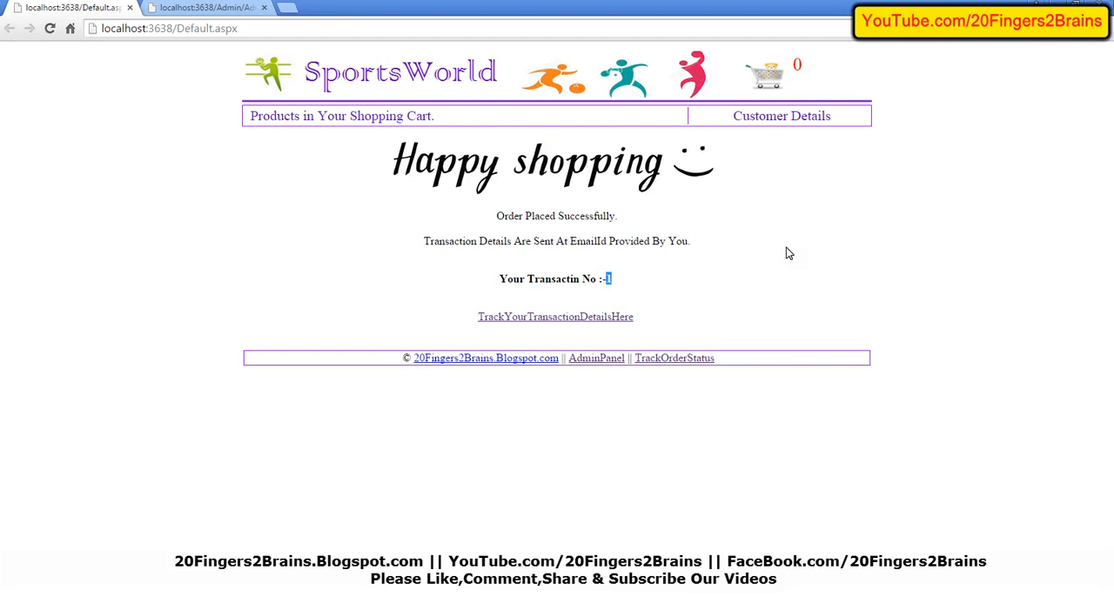
{"action": "mouse_move", "coordinate": [729, 284]}
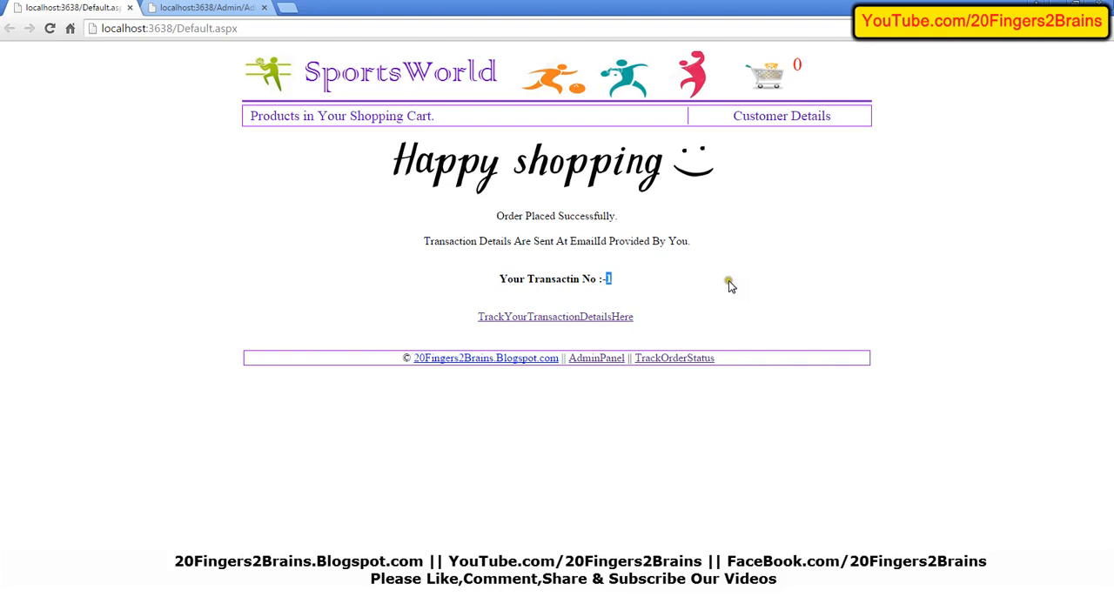
{"action": "left_click", "coordinate": [555, 317]}
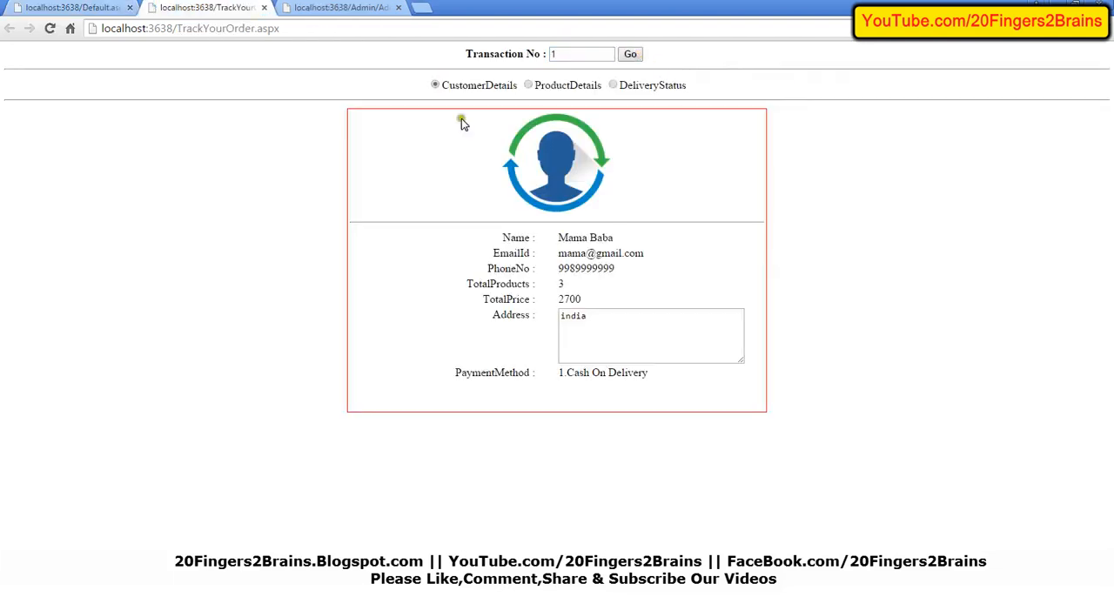
{"action": "mouse_move", "coordinate": [566, 296]}
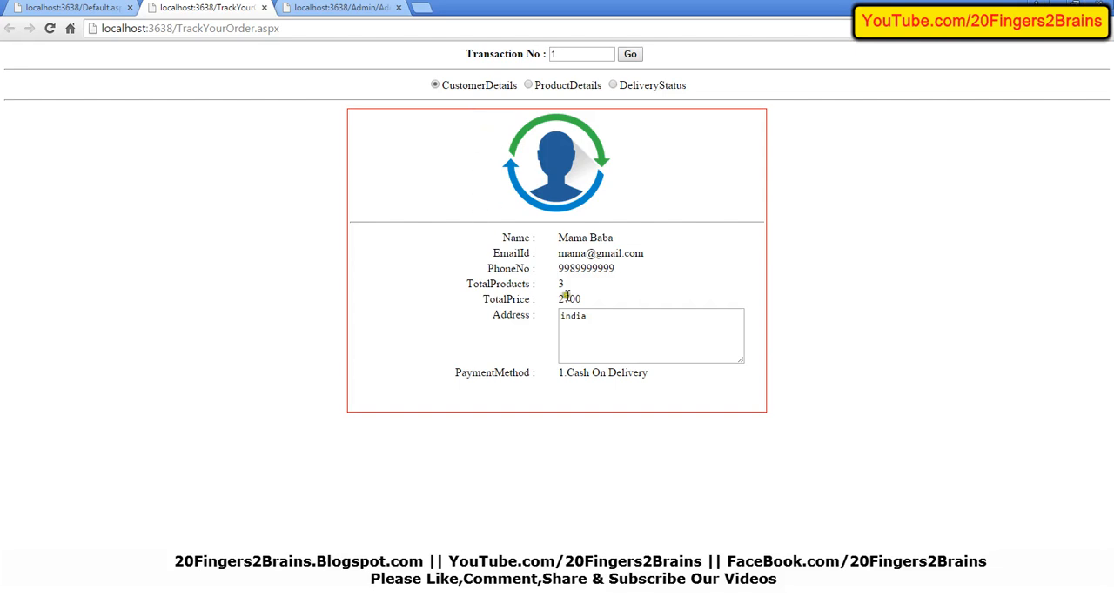
Switch the tracking page to ProductDetails showing Cricket Bat at price 900, quantity 3.
{"action": "left_click", "coordinate": [529, 84]}
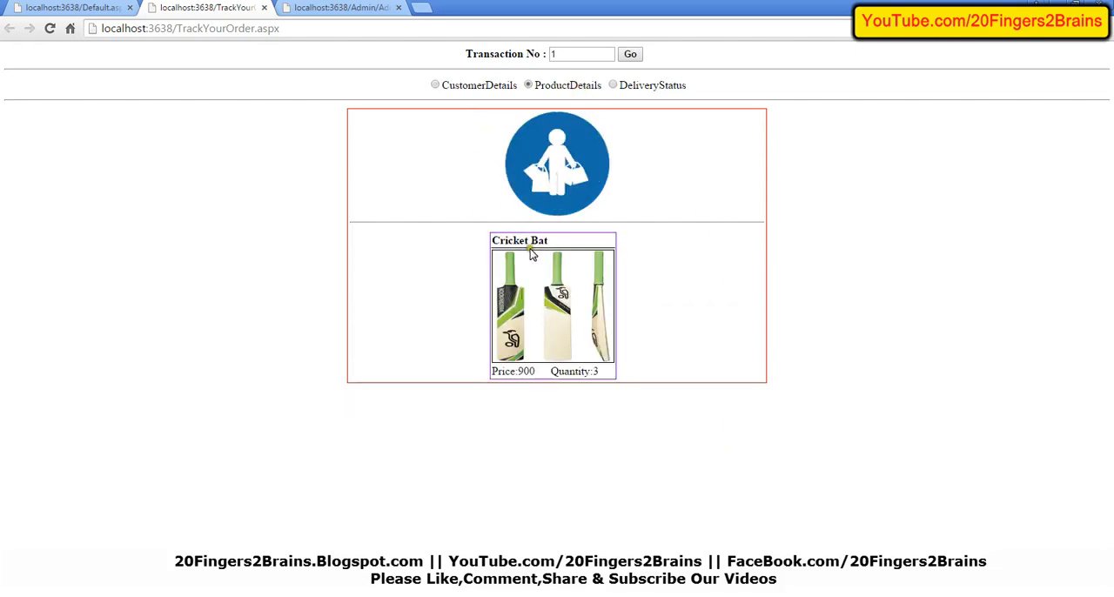
{"action": "left_click", "coordinate": [613, 84]}
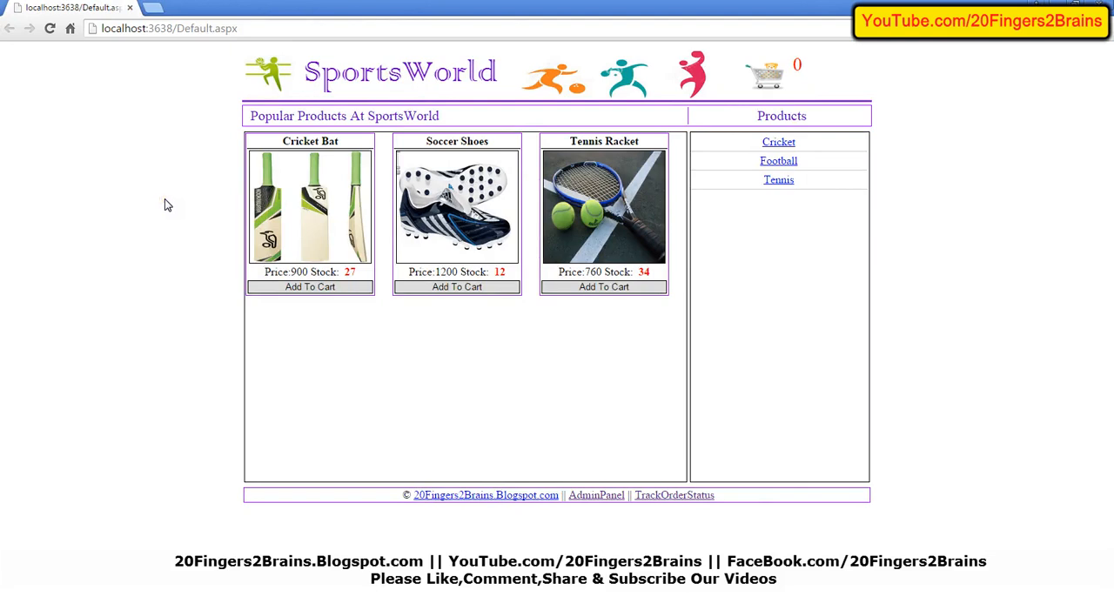
{"action": "mouse_move", "coordinate": [901, 202]}
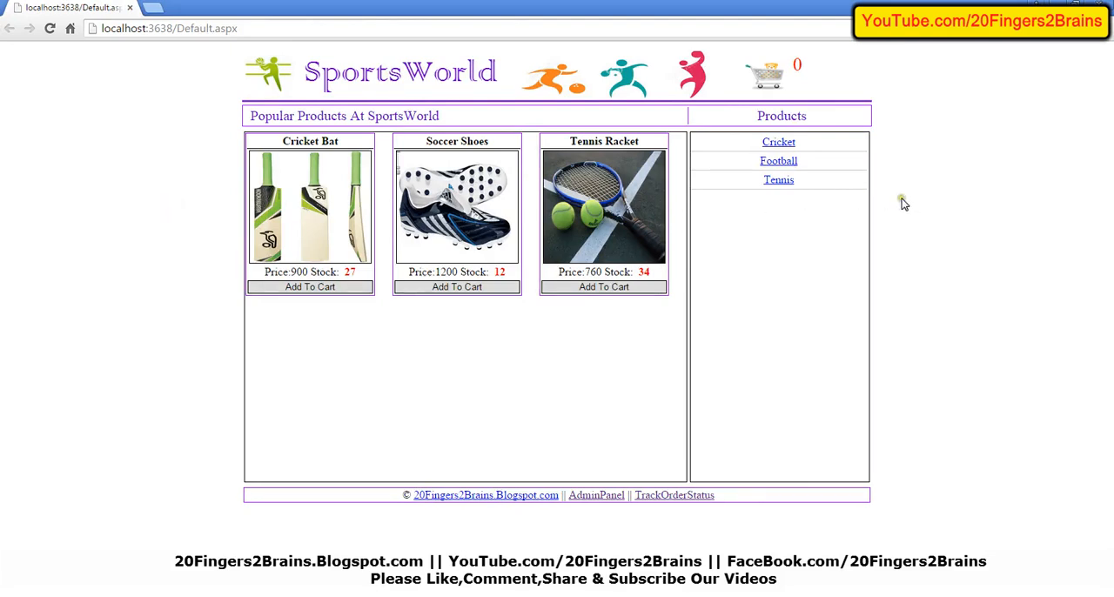
{"action": "mouse_move", "coordinate": [903, 202]}
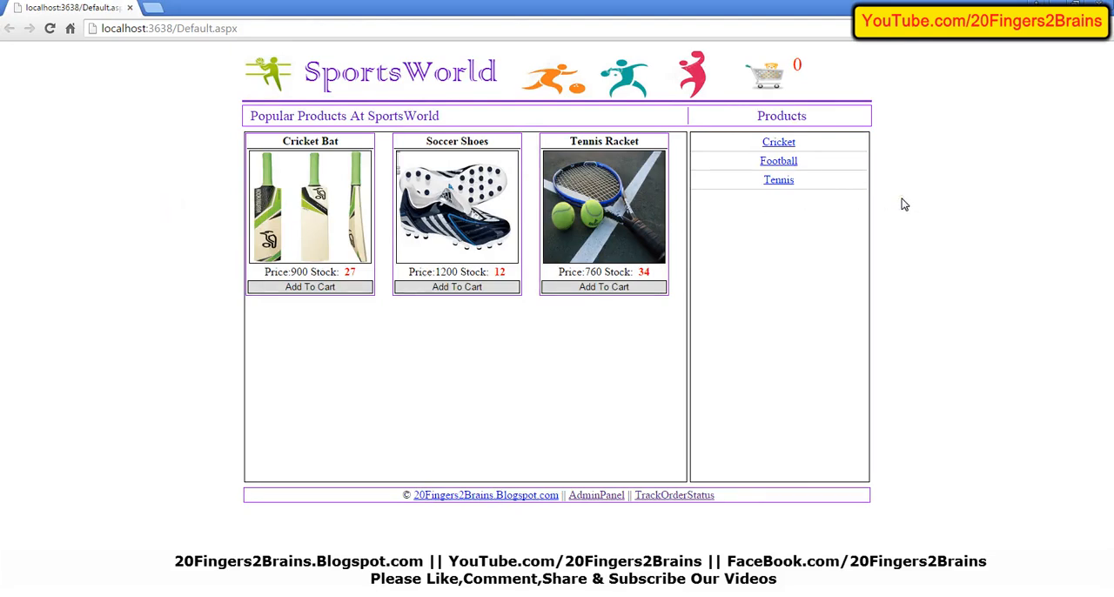